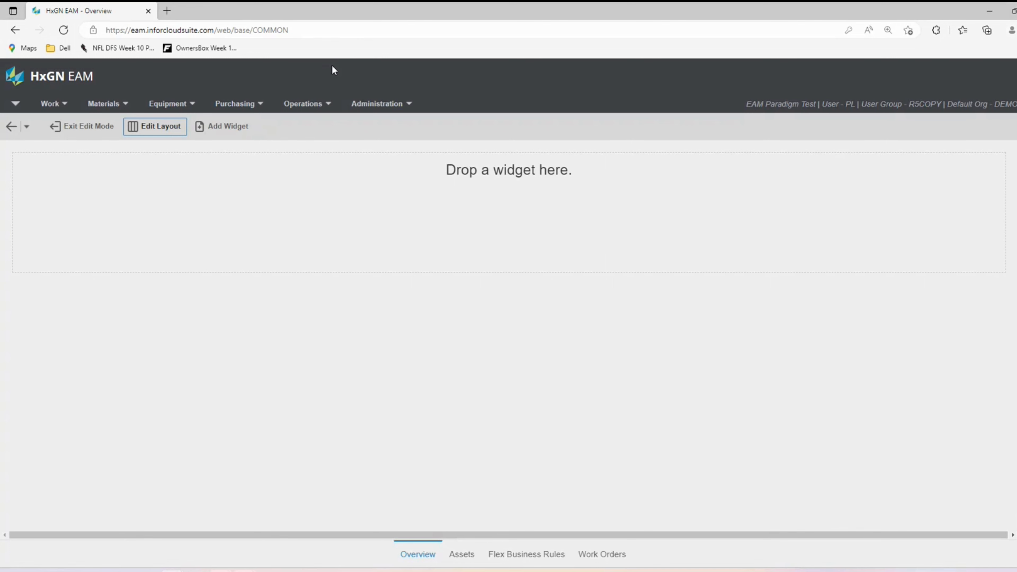
mouse_move(136, 91)
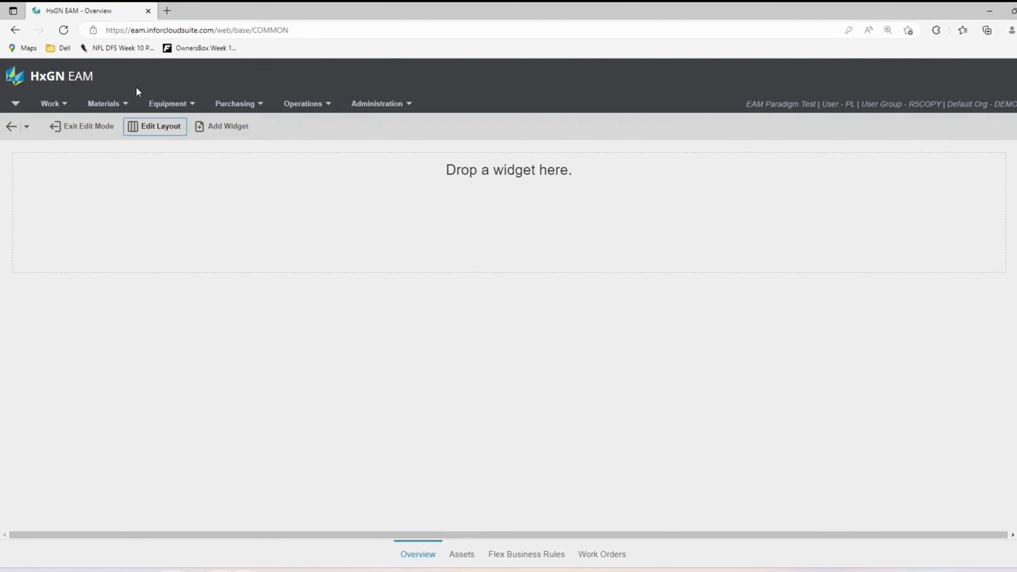
From the Overview page, add a new List-type widget to the page.
click(50, 103)
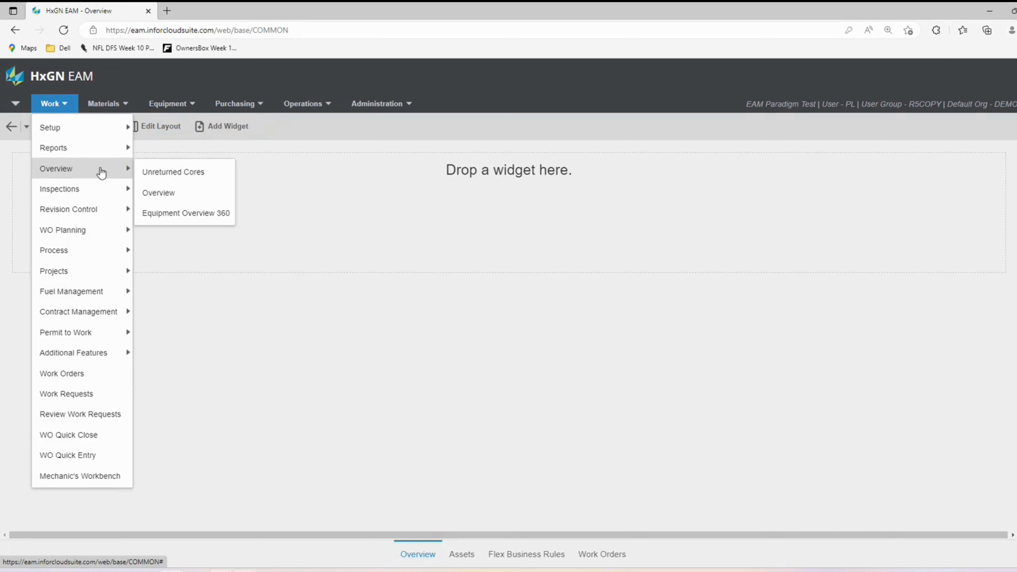
mouse_move(158, 193)
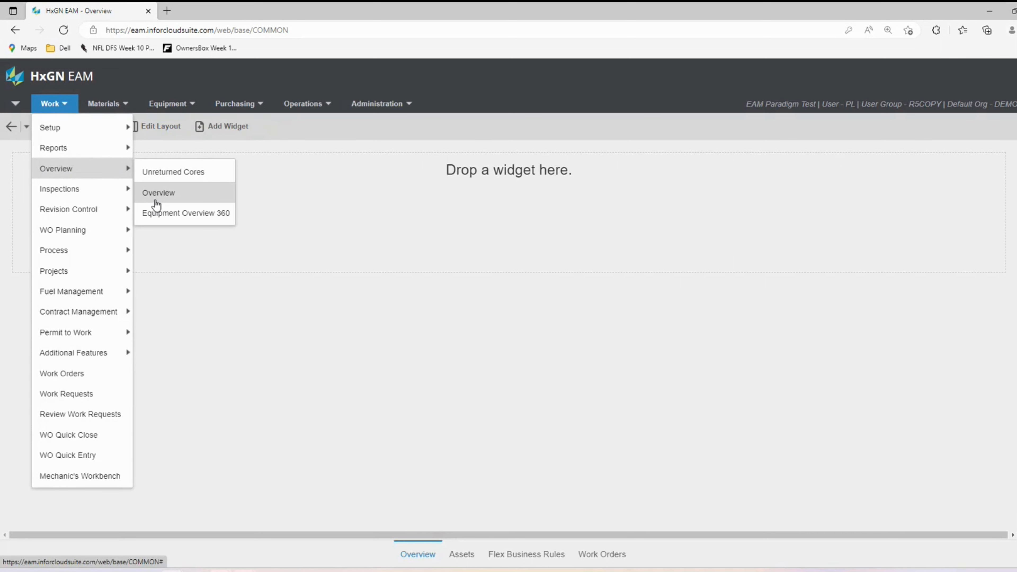
mouse_move(158, 201)
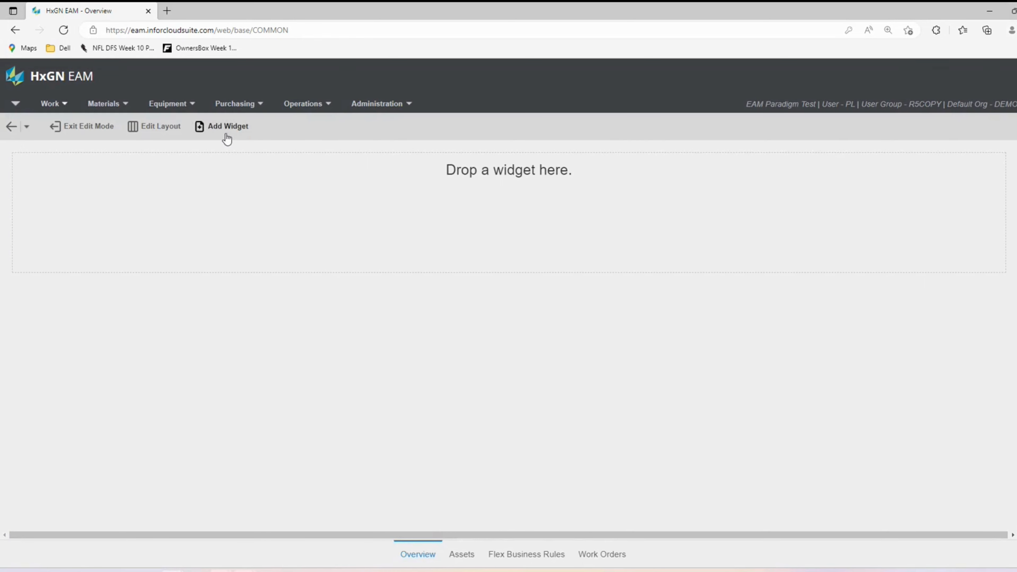
click(227, 126)
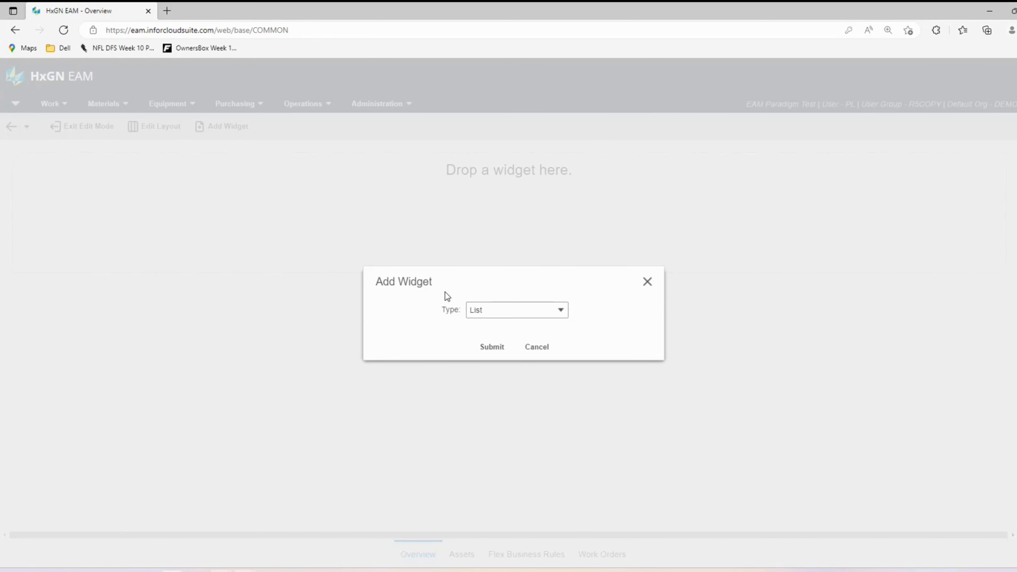
mouse_move(560, 309)
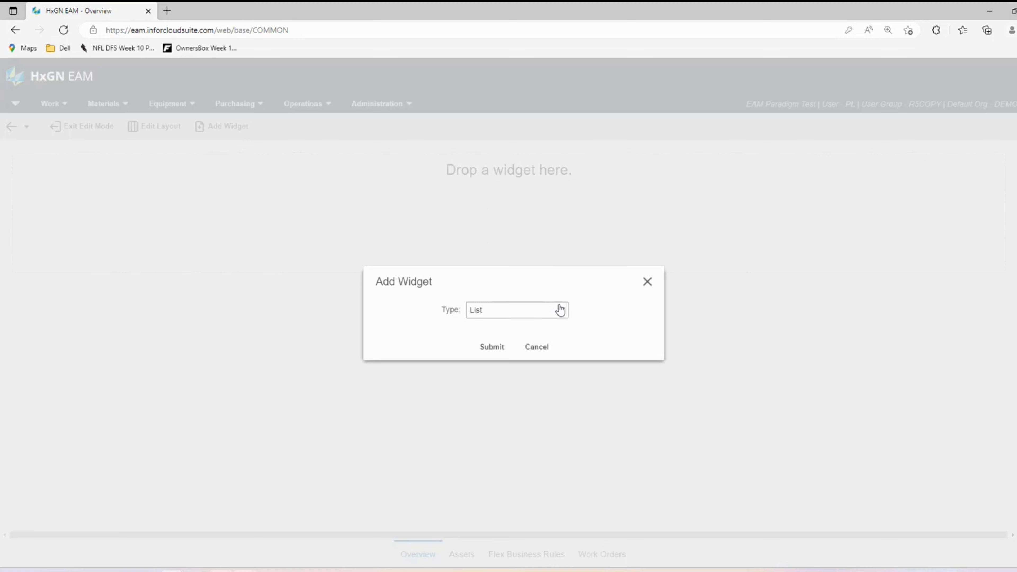
click(517, 309)
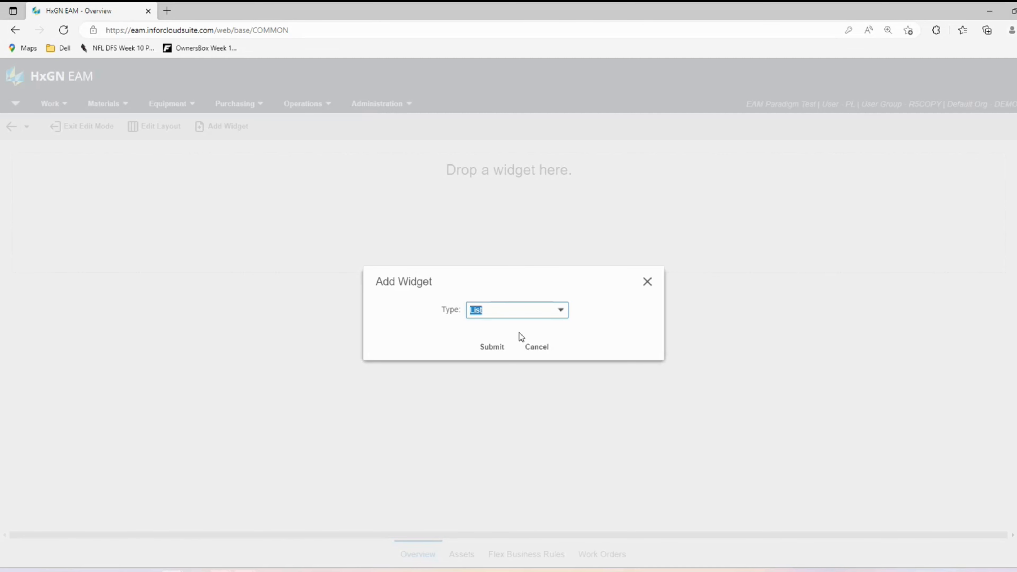
mouse_move(493, 326)
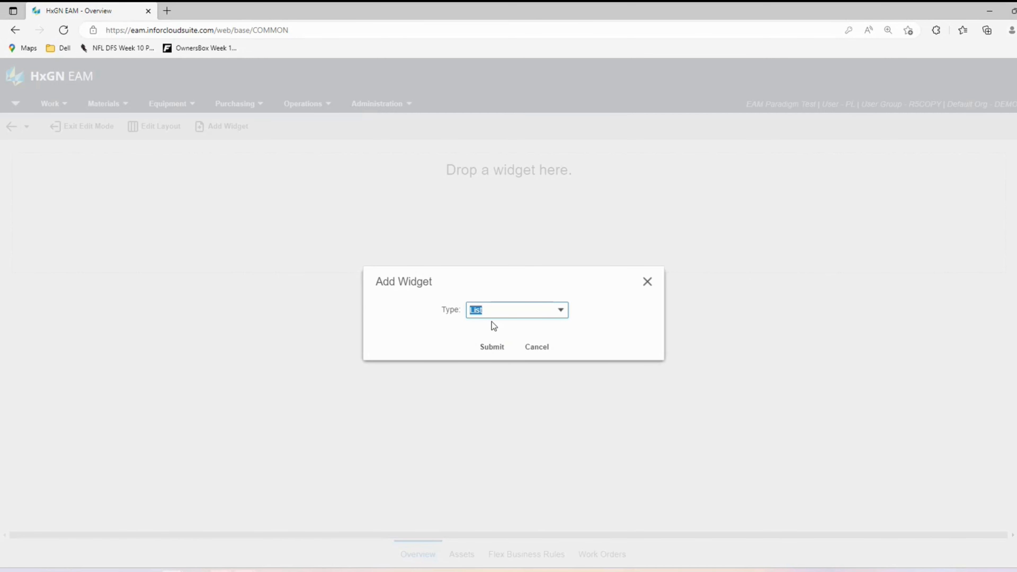
click(491, 347)
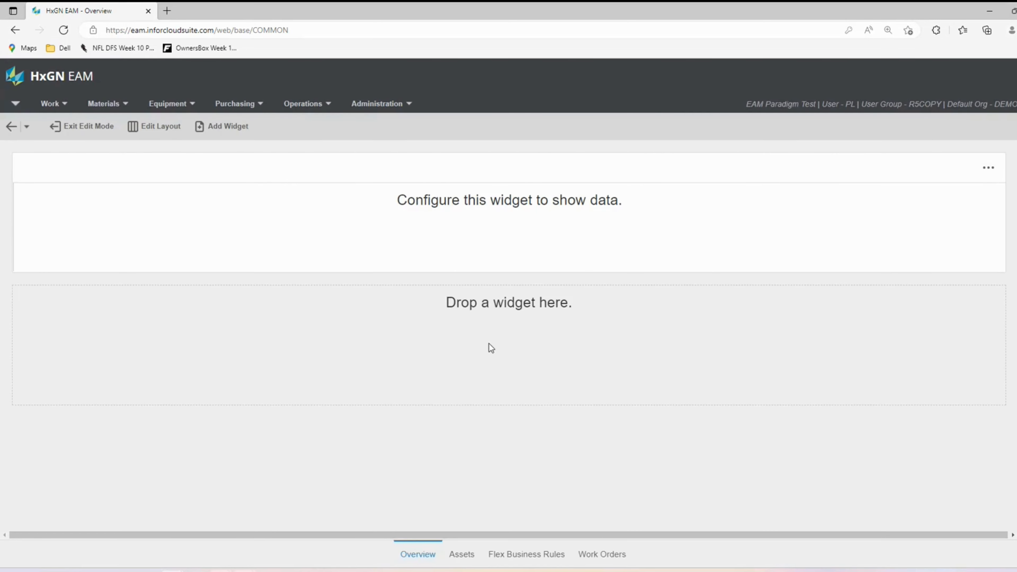
mouse_move(904, 246)
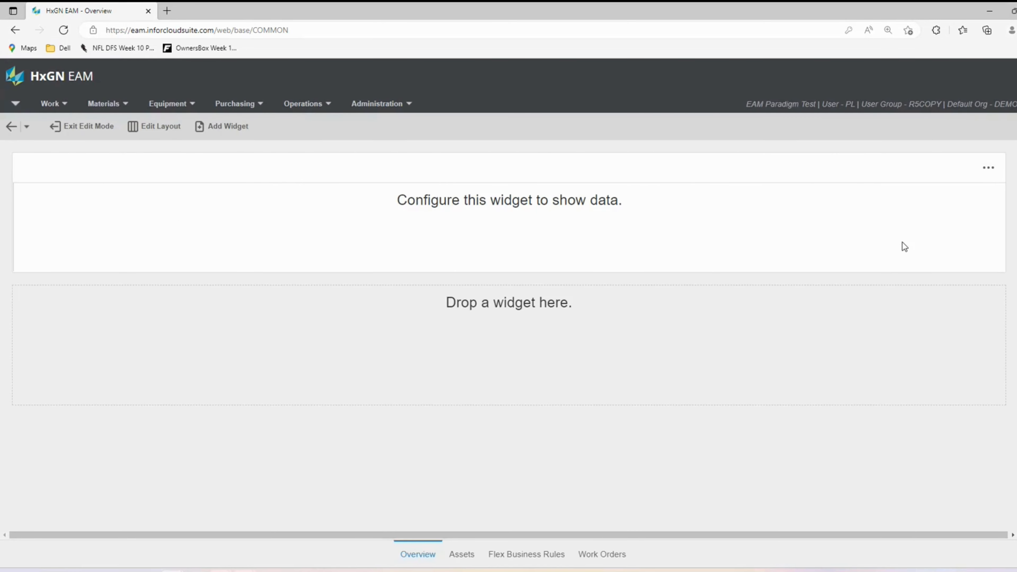
mouse_move(694, 246)
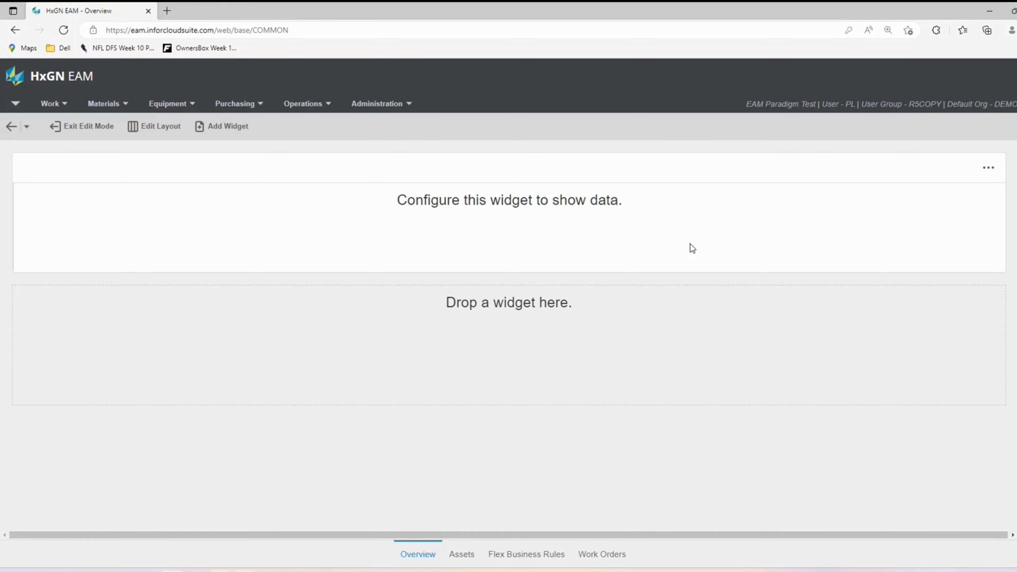
mouse_move(154, 126)
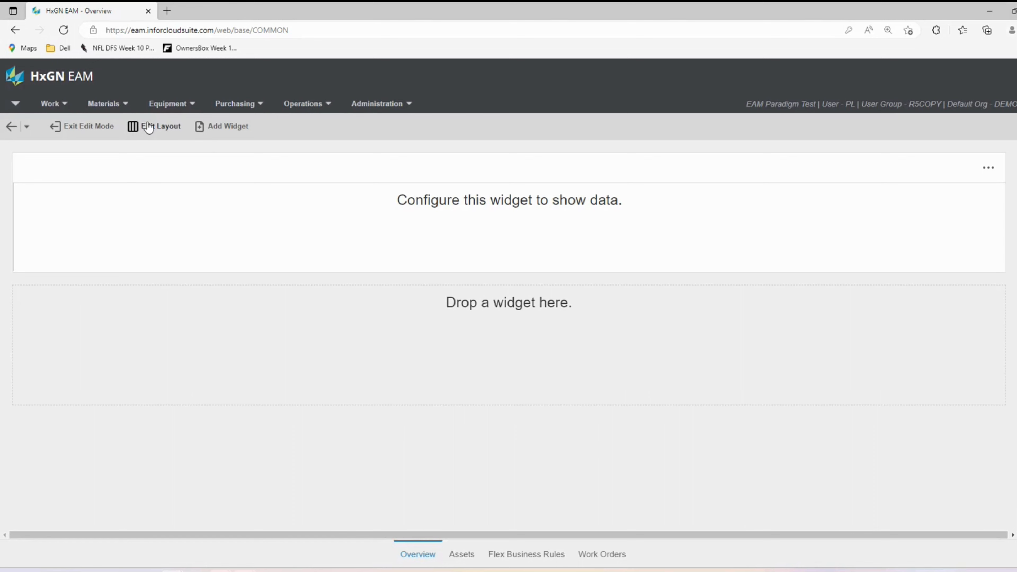
Change the Overview layout to Double Wide, then to Triple Wide with three columns.
click(161, 126)
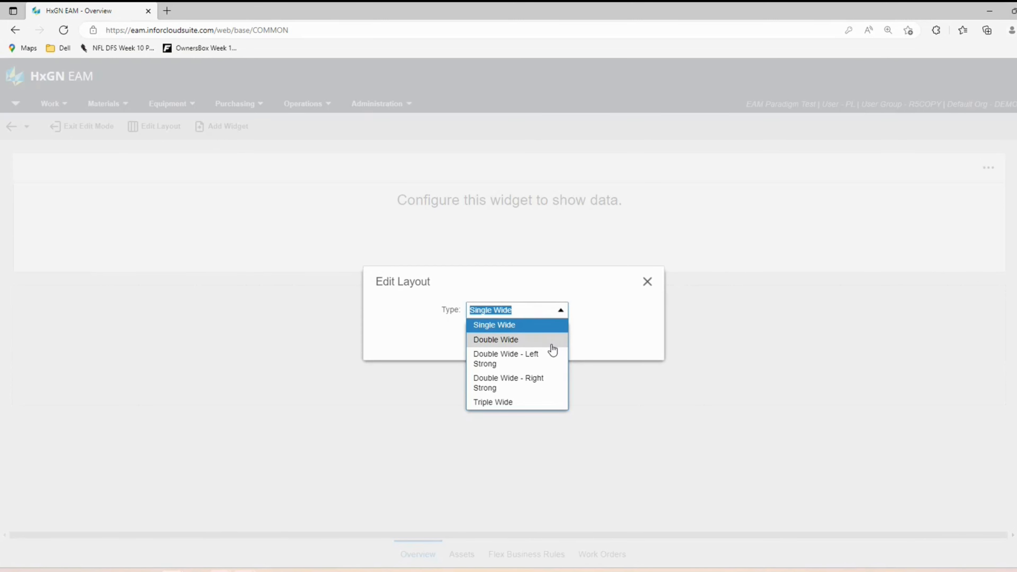
mouse_move(552, 349)
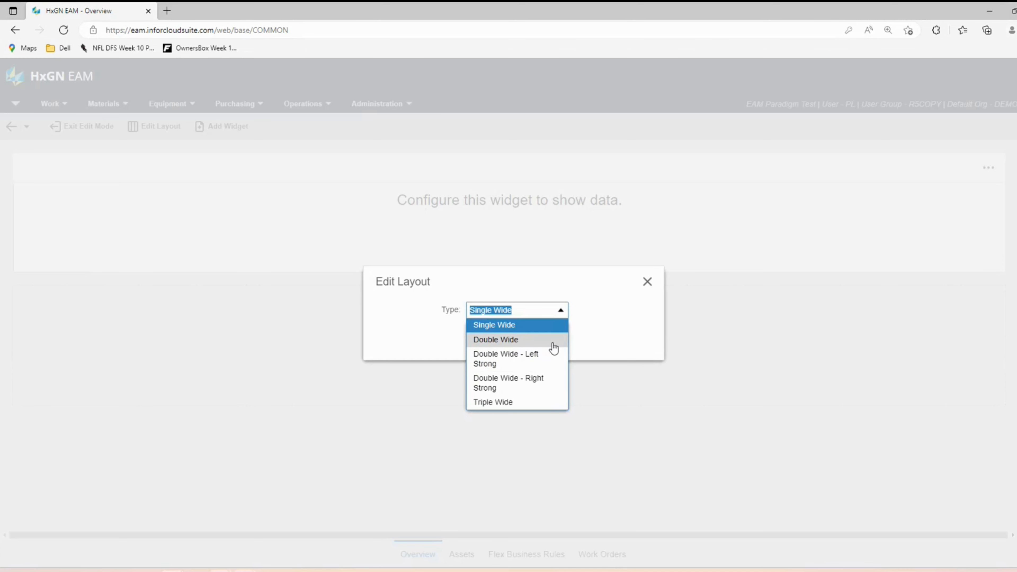
click(495, 339)
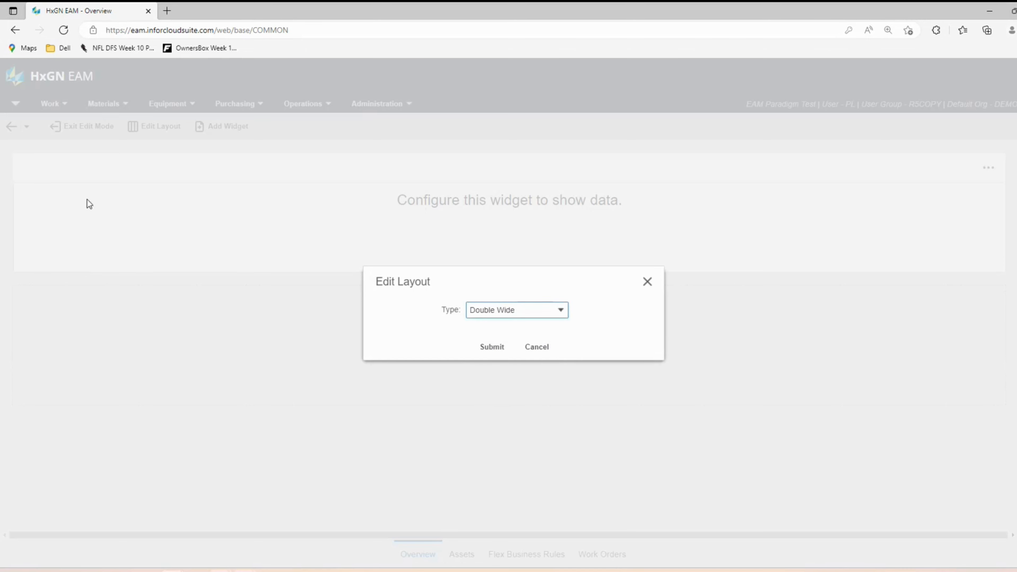
mouse_move(249, 222)
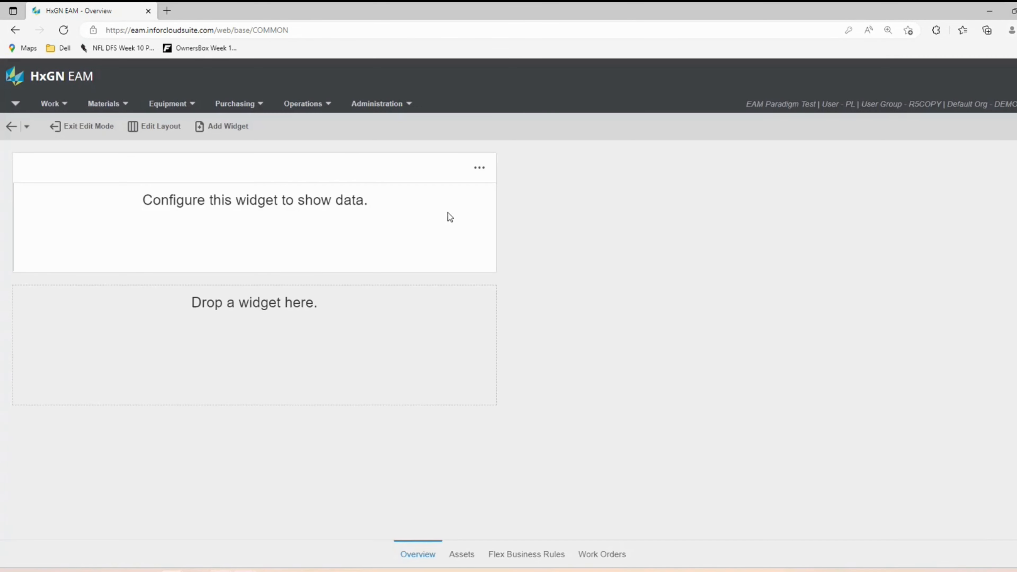
mouse_move(581, 186)
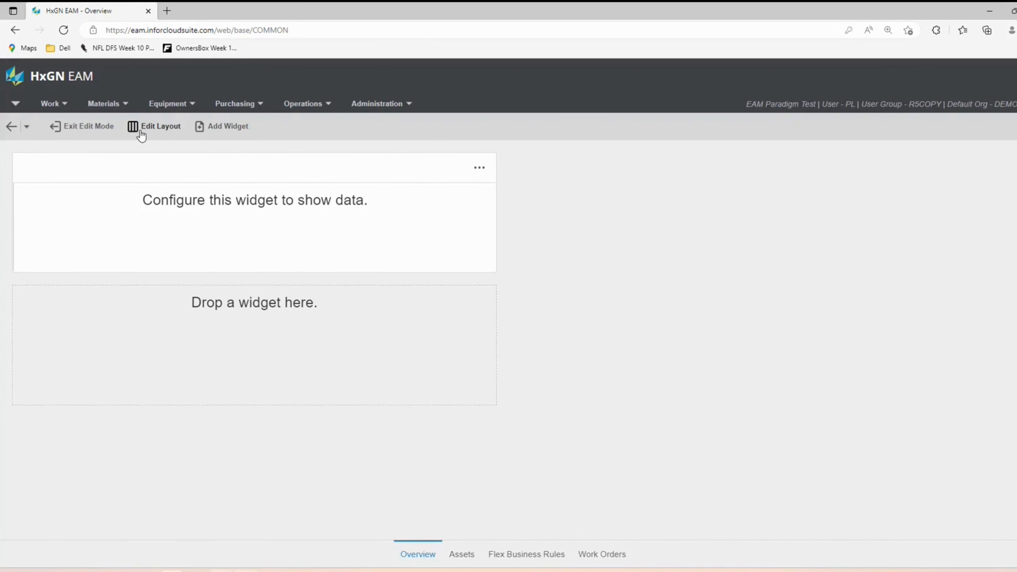
mouse_move(160, 127)
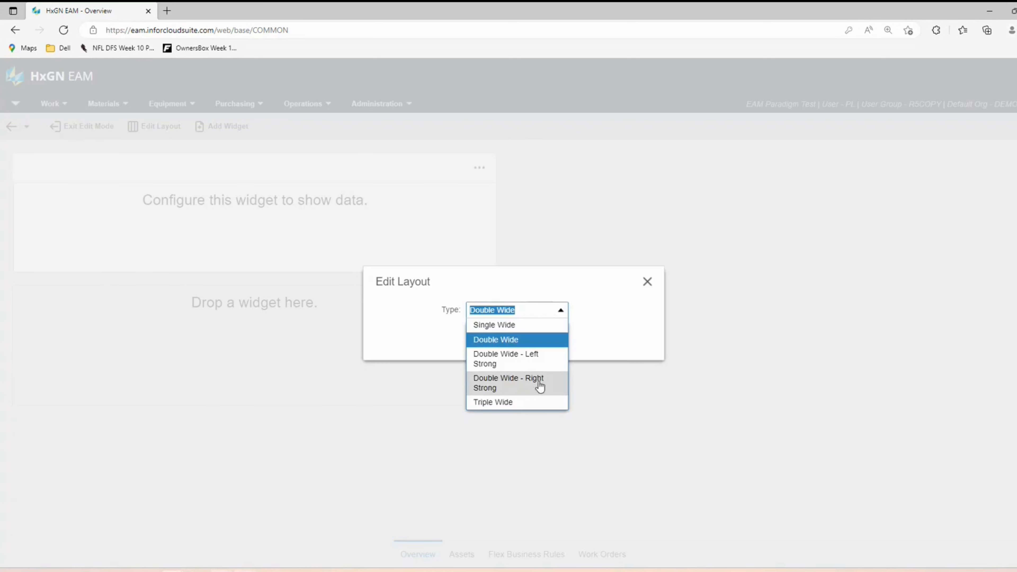
click(492, 401)
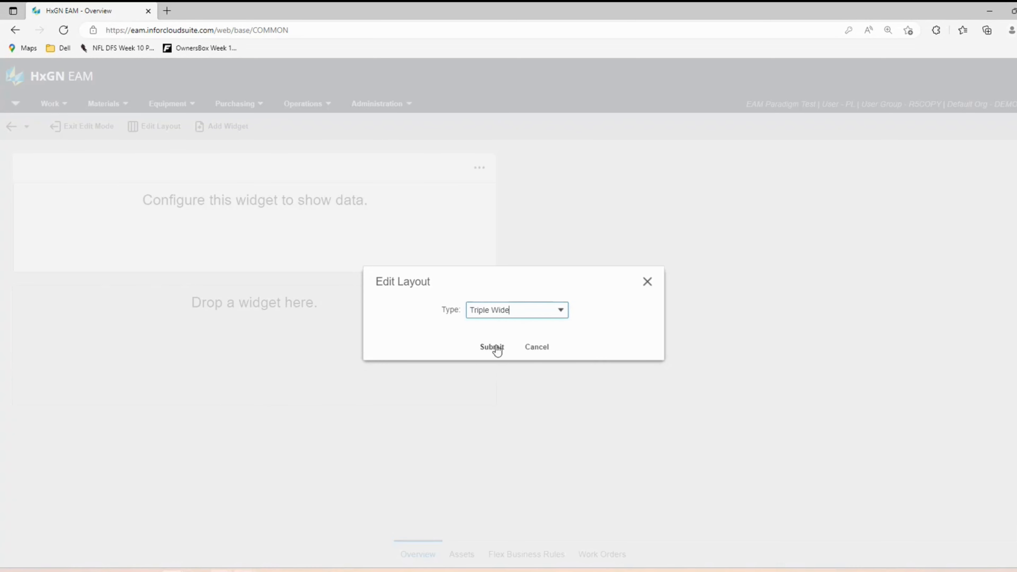
click(491, 347)
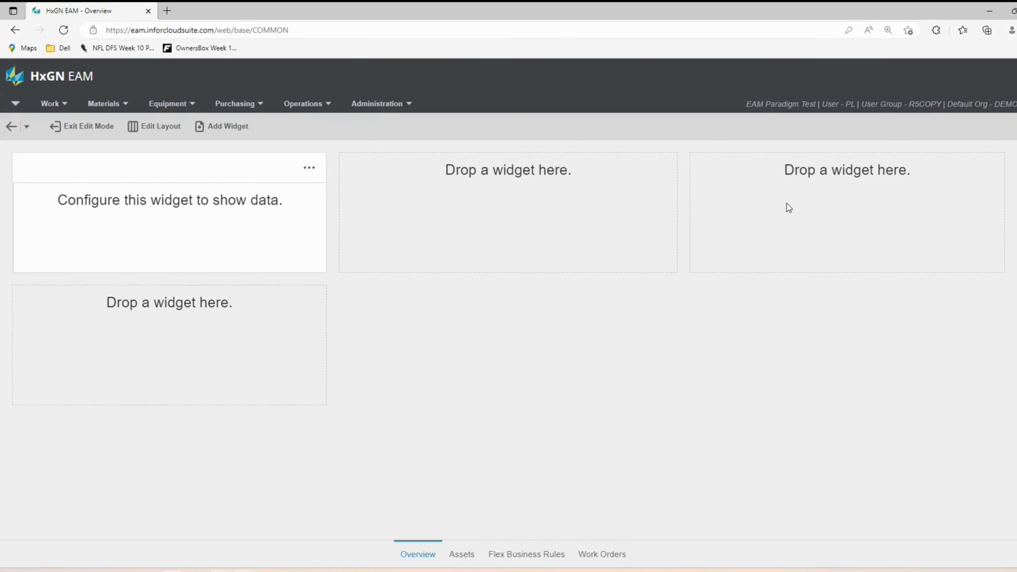
mouse_move(858, 216)
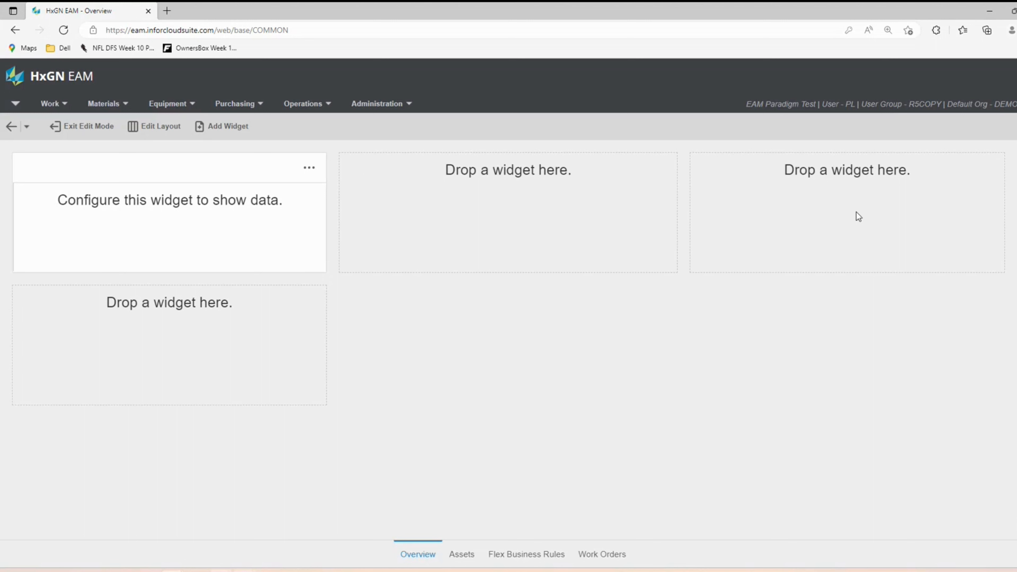
mouse_move(759, 202)
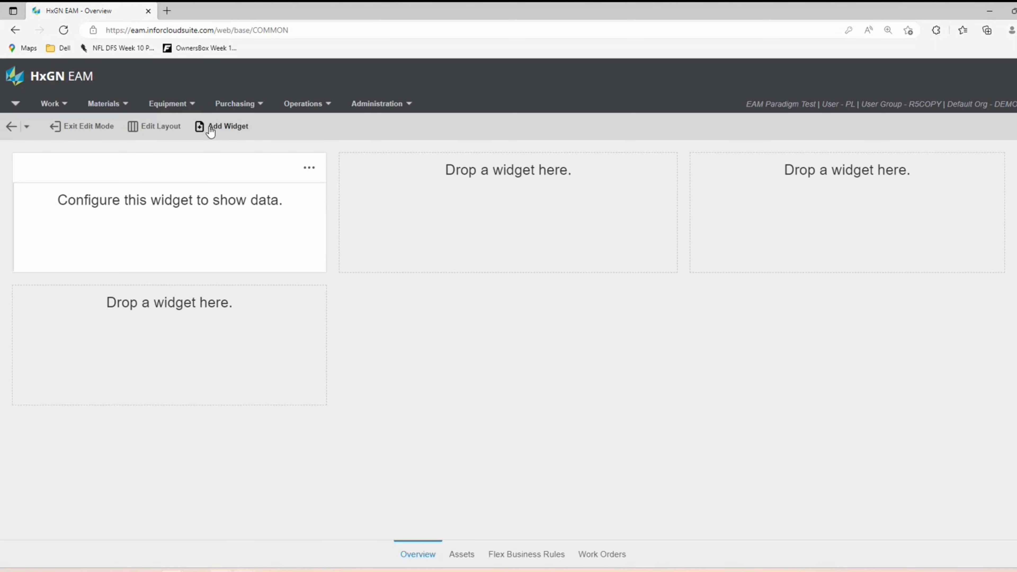
Add a second List widget into the middle column beside the first.
click(227, 126)
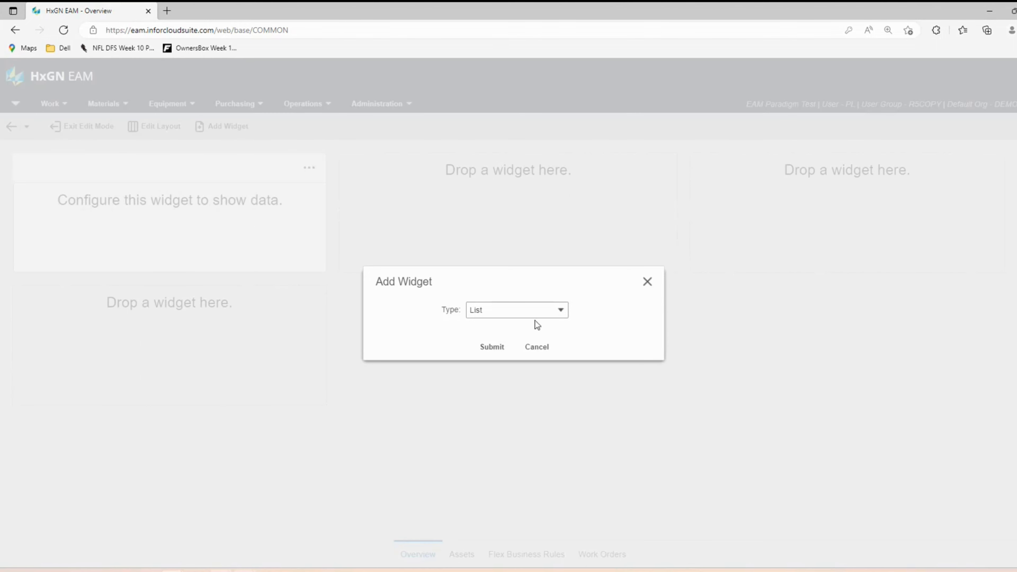
click(491, 346)
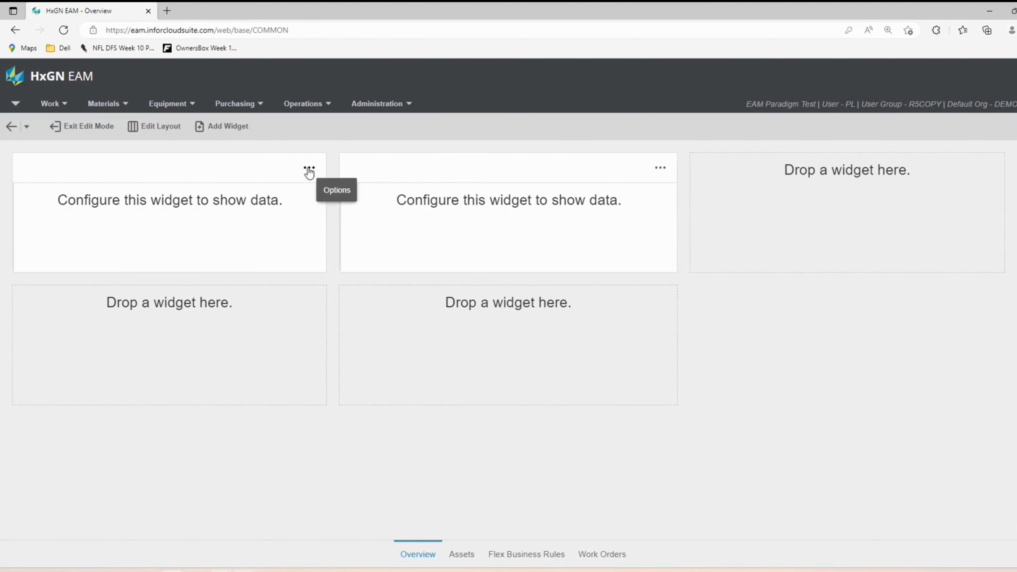
click(309, 170)
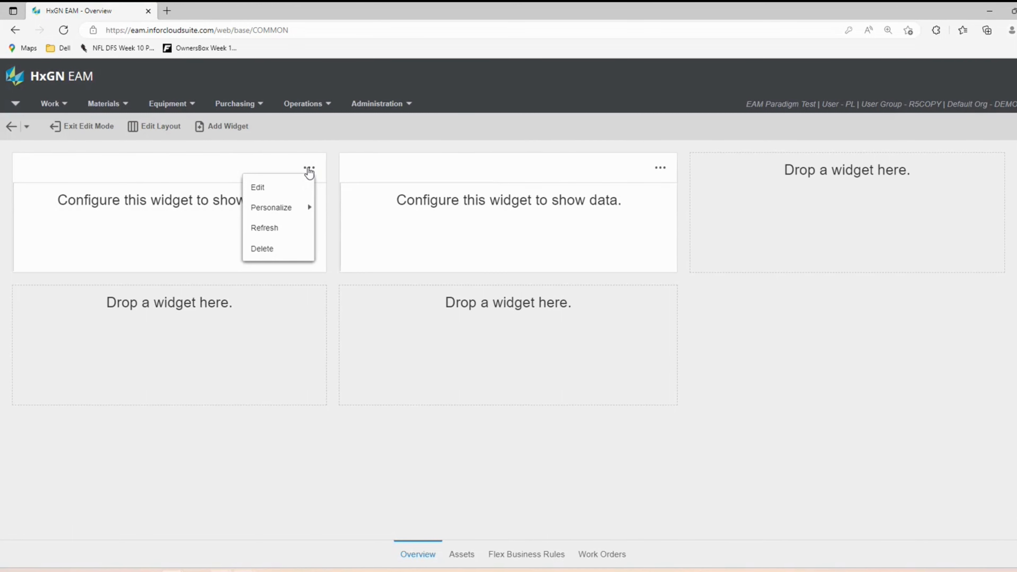
Configure the first widget as Work Orders 'All Open Breakdown WOs' with 5 columns and 5 rows.
click(257, 187)
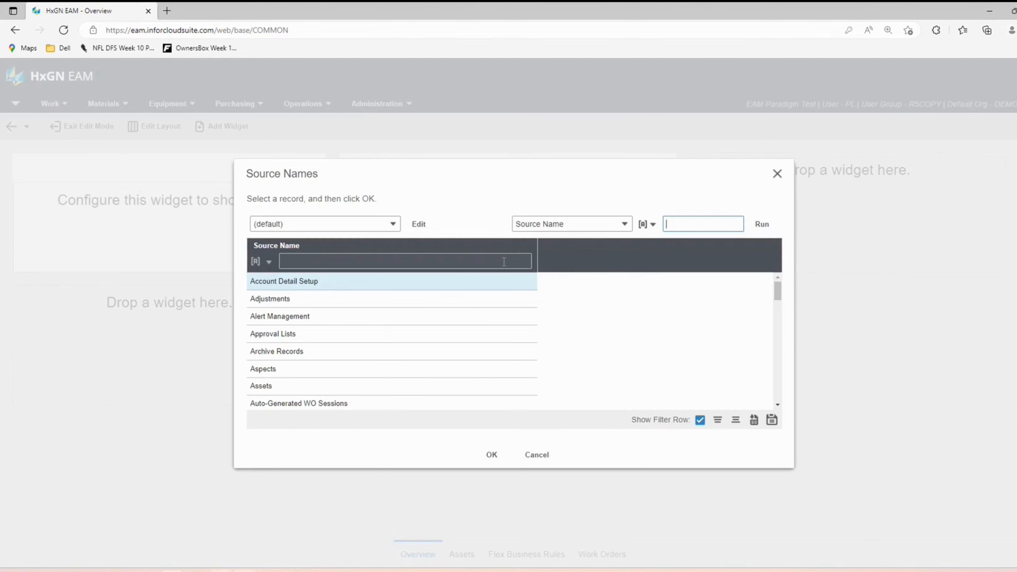
text(wo)
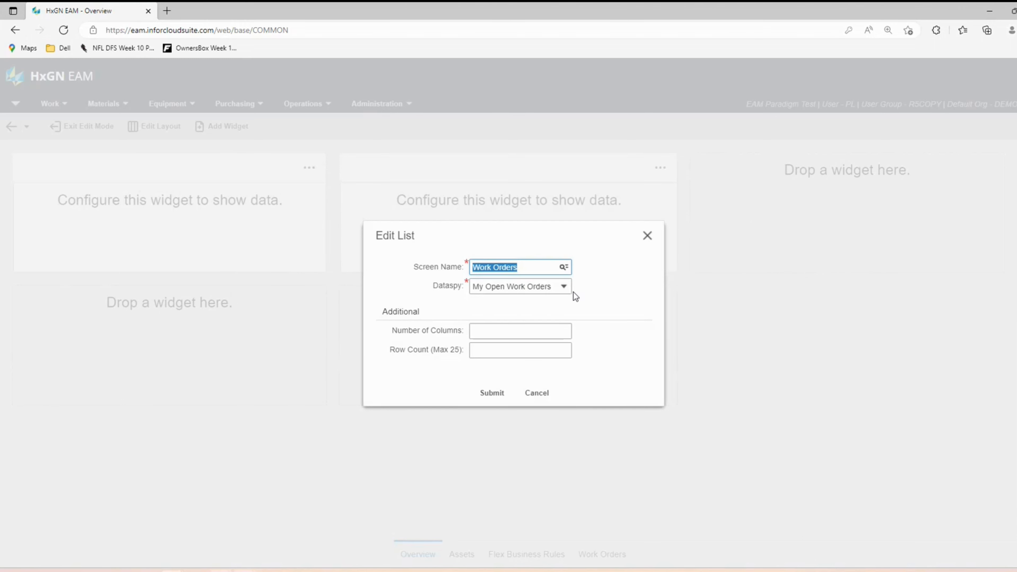
mouse_move(445, 301)
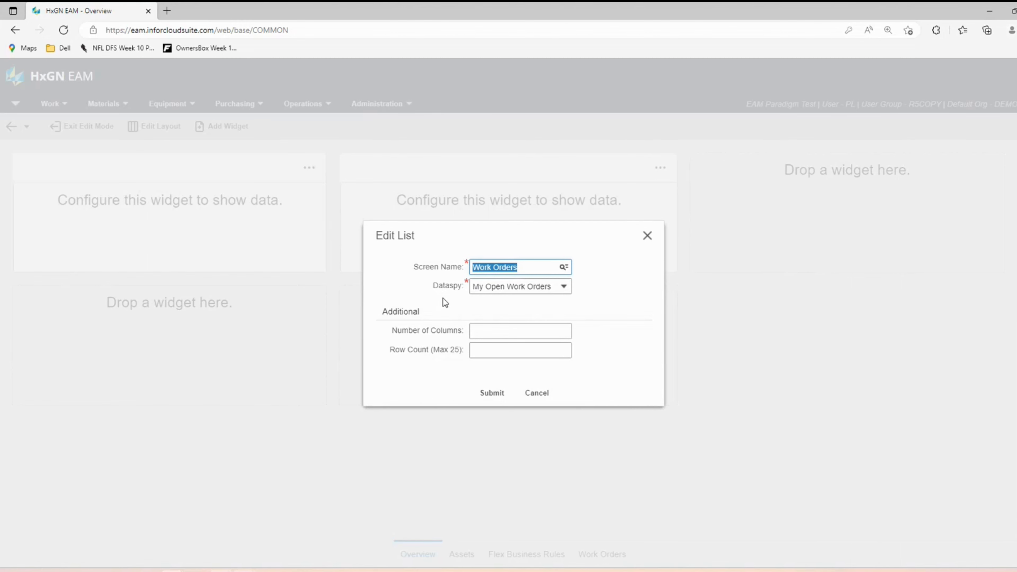
mouse_move(564, 275)
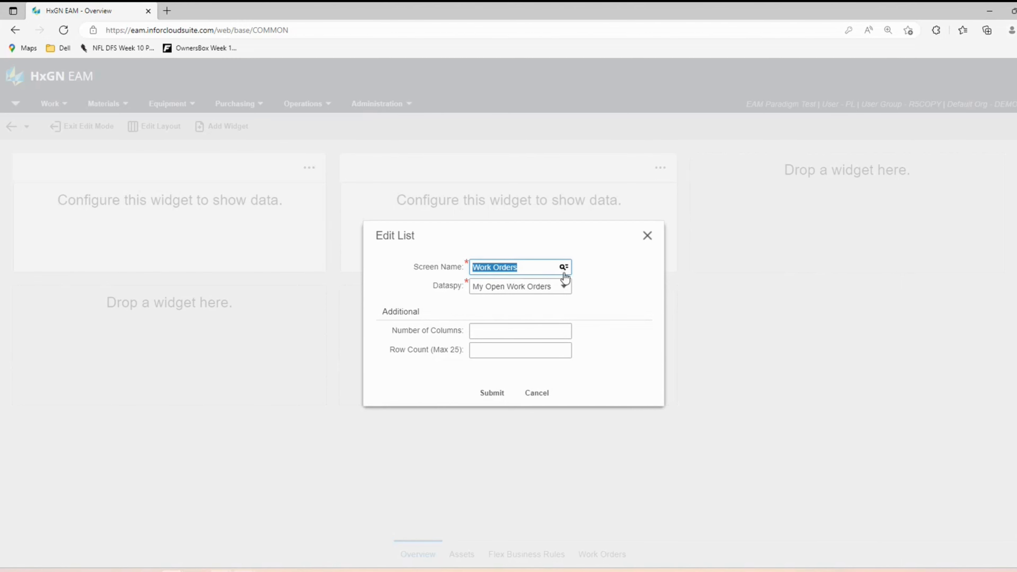
click(519, 286)
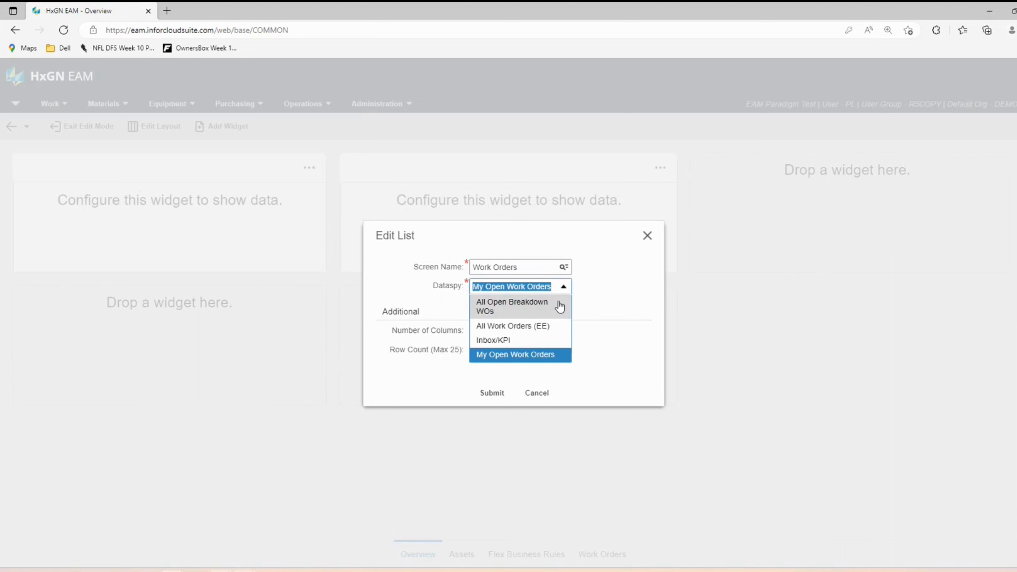
mouse_move(561, 300)
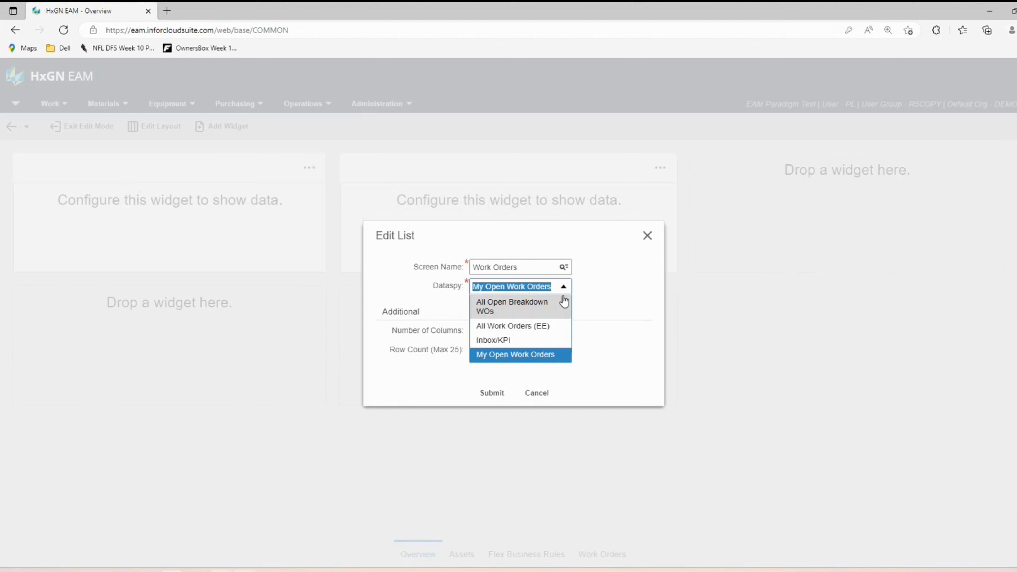
click(511, 306)
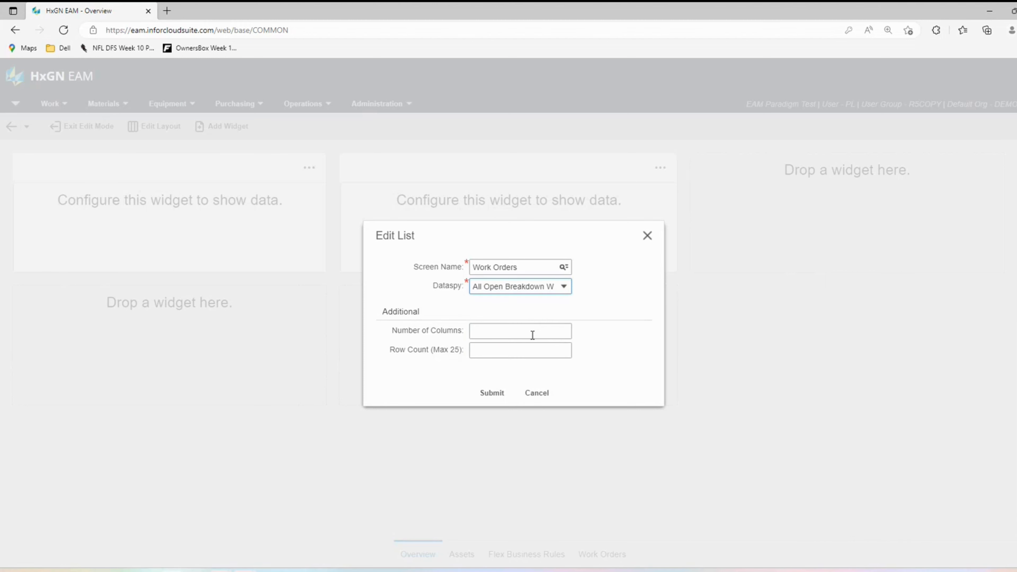
click(519, 331)
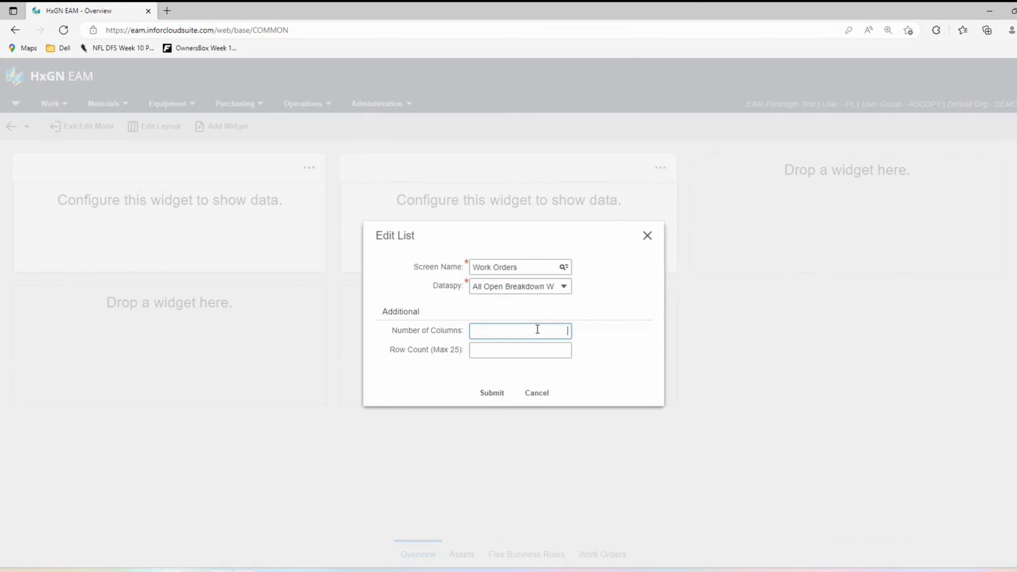
text(5)
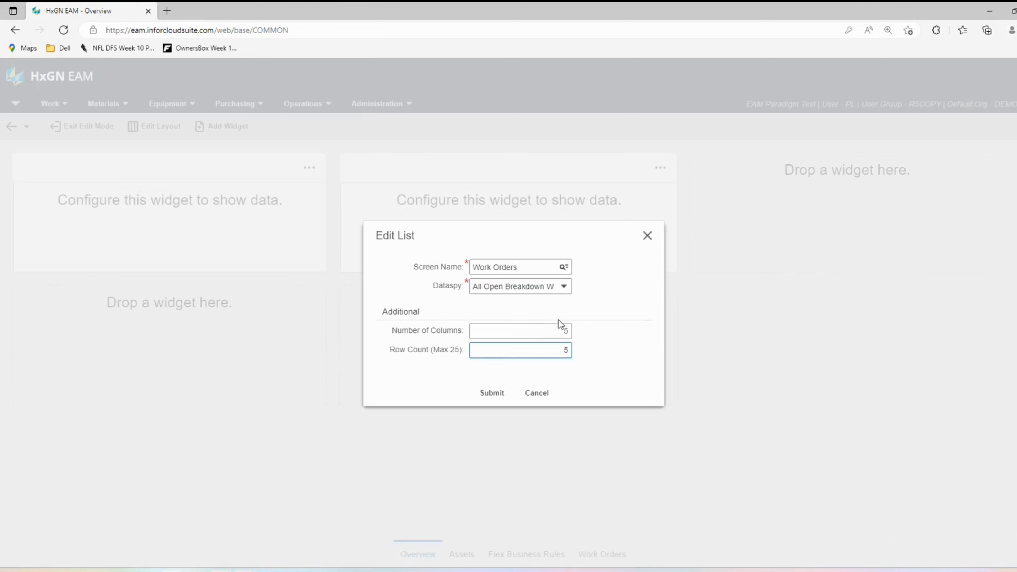
click(492, 392)
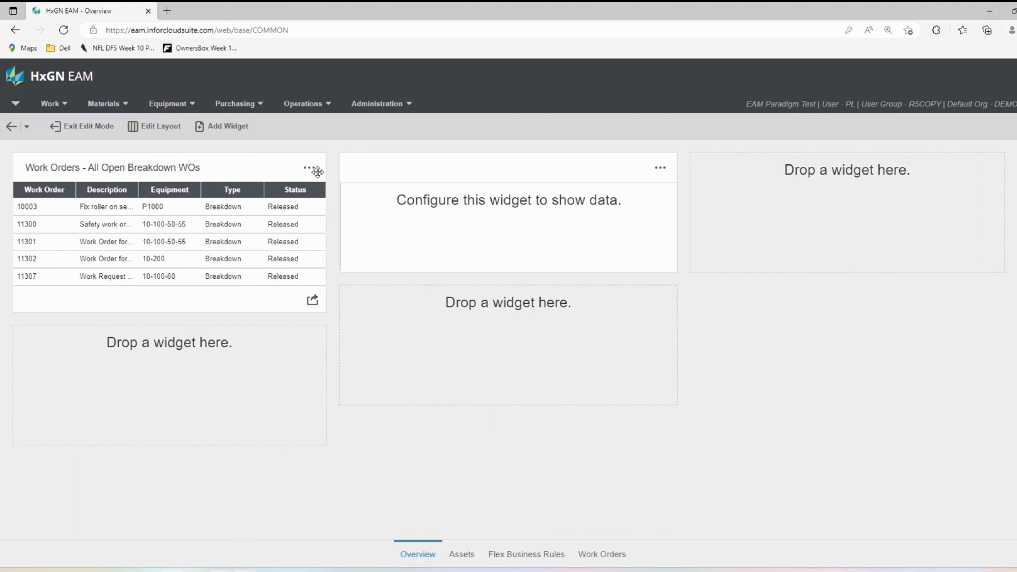
Personalize the Work Orders widget with an orange header.
click(309, 168)
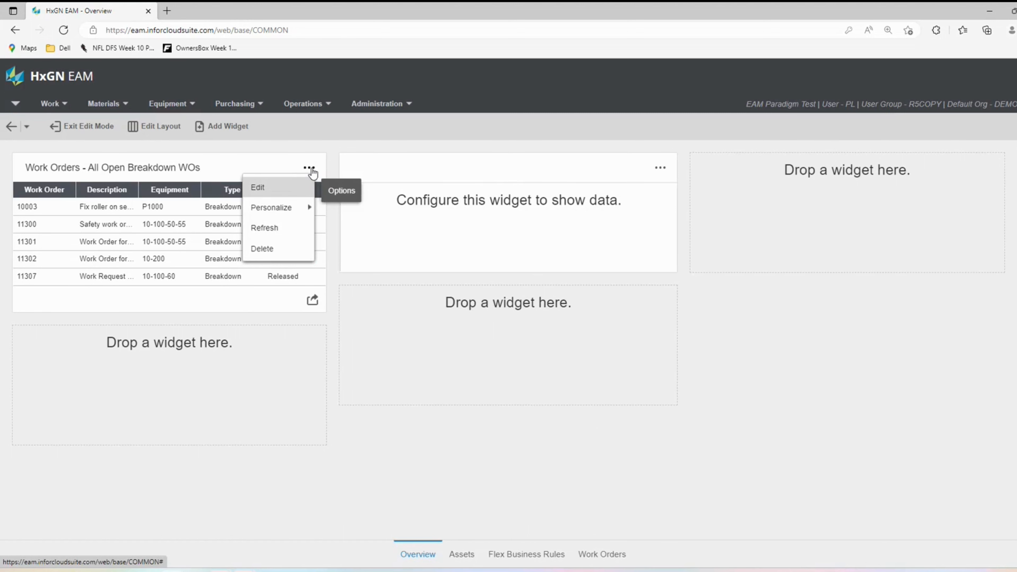
mouse_move(271, 207)
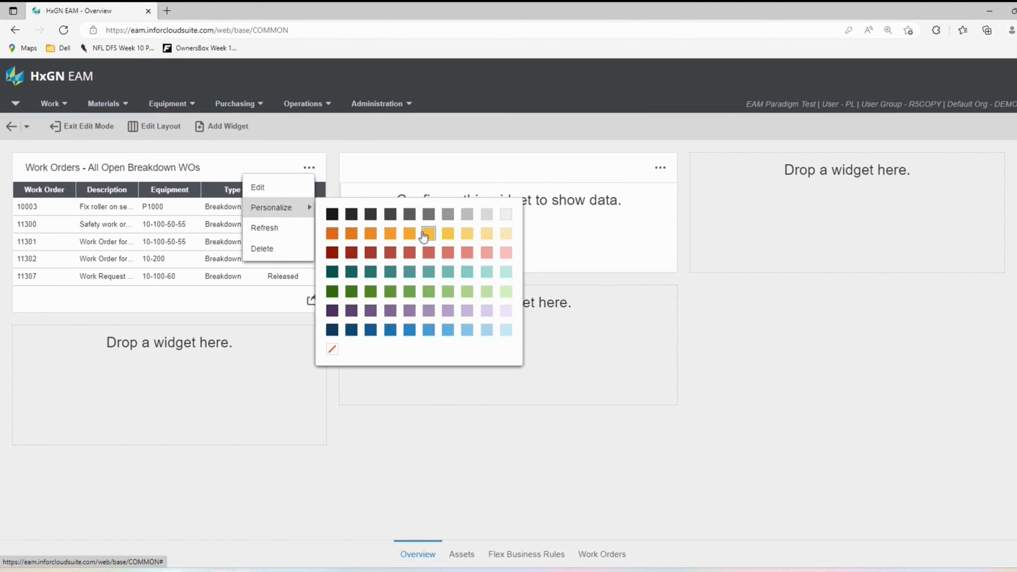
click(425, 234)
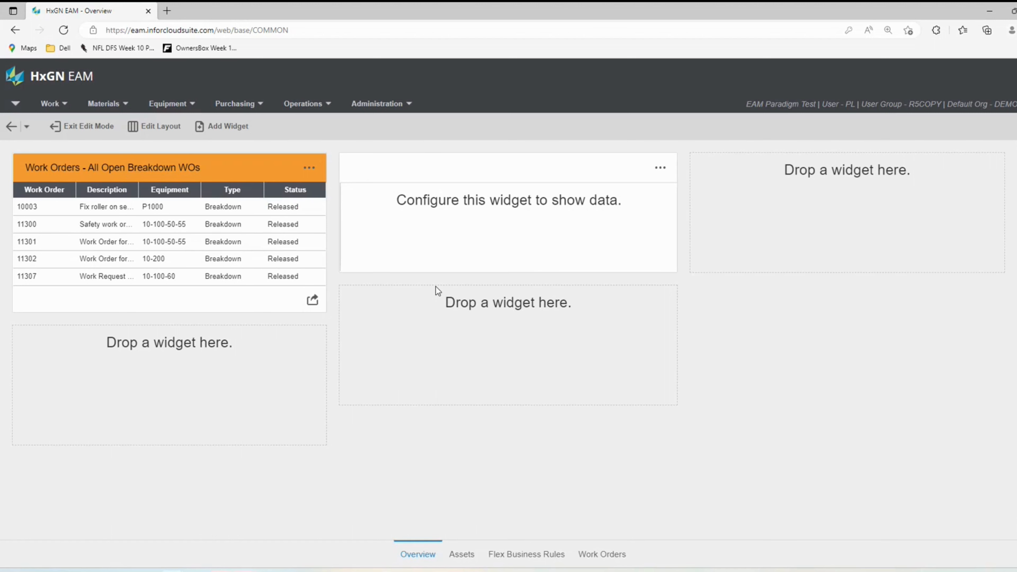
mouse_move(437, 291)
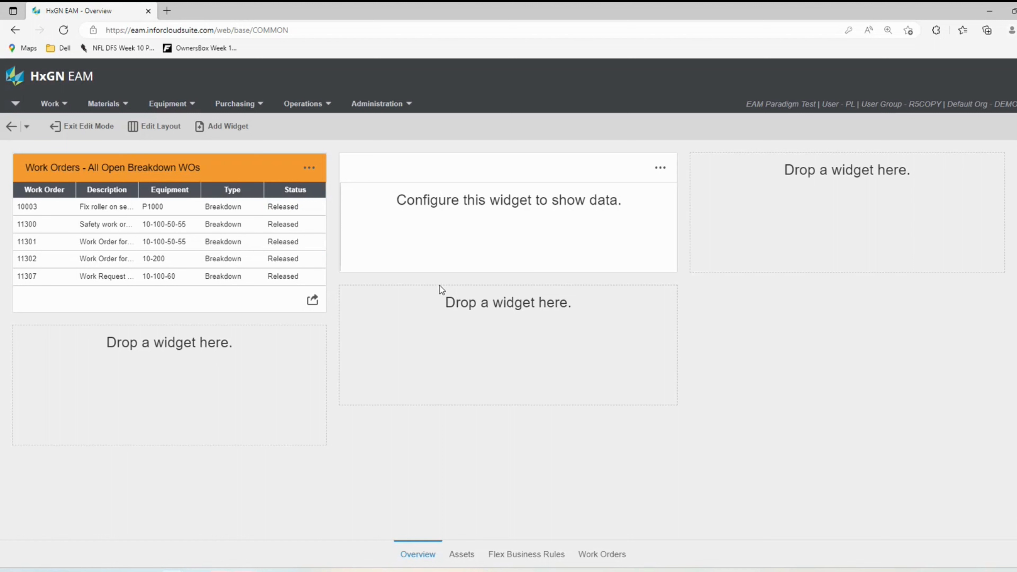
mouse_move(659, 168)
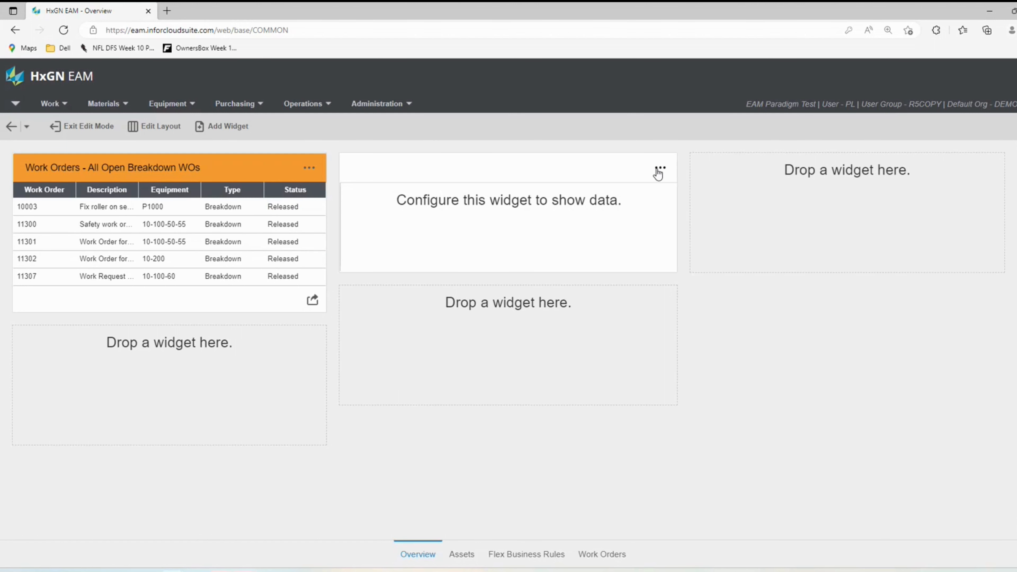
Configure the middle widget as Parts 'Out of Stock Parts' with 5 columns and 5 rows.
click(659, 168)
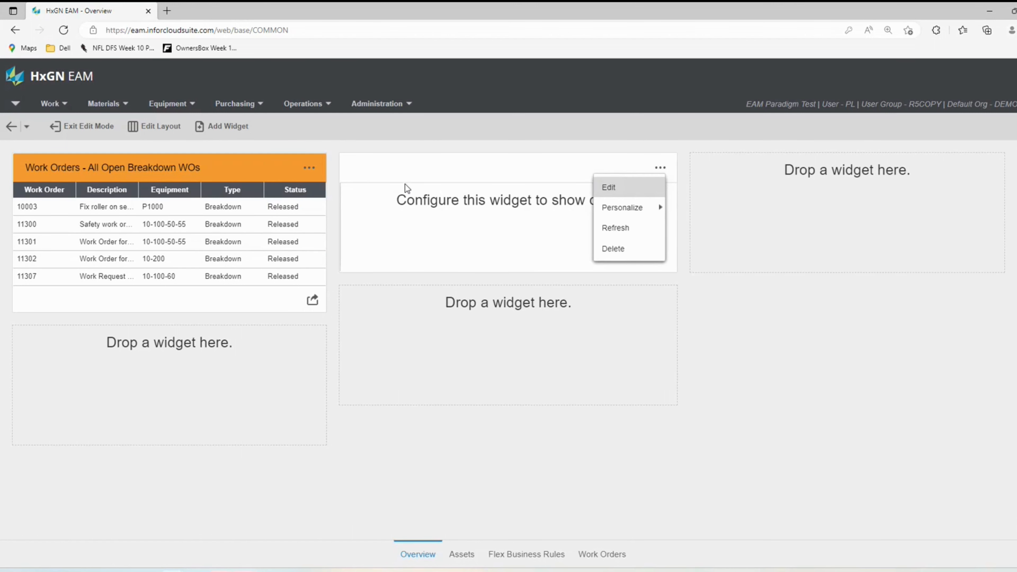
mouse_move(511, 268)
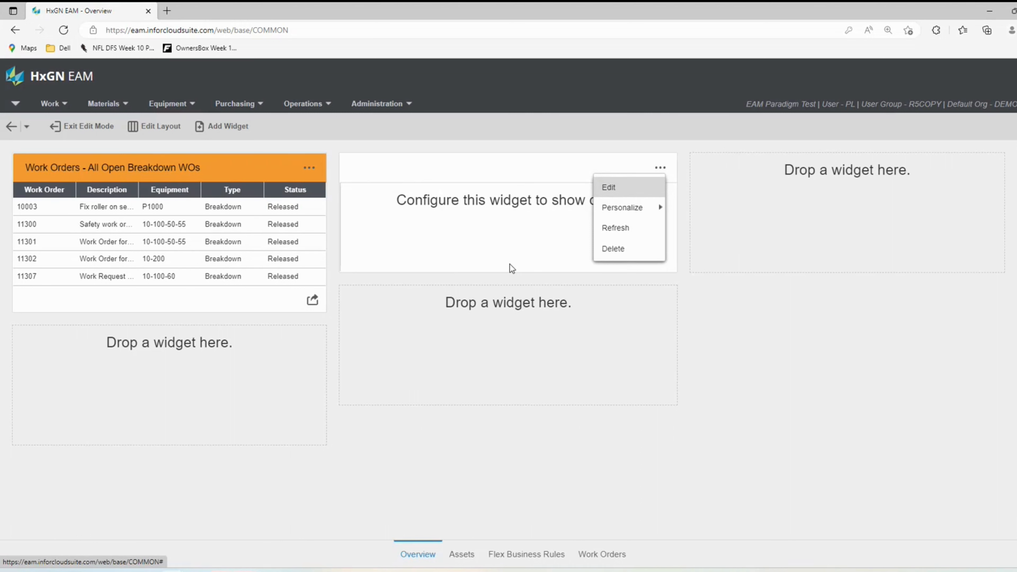
mouse_move(615, 228)
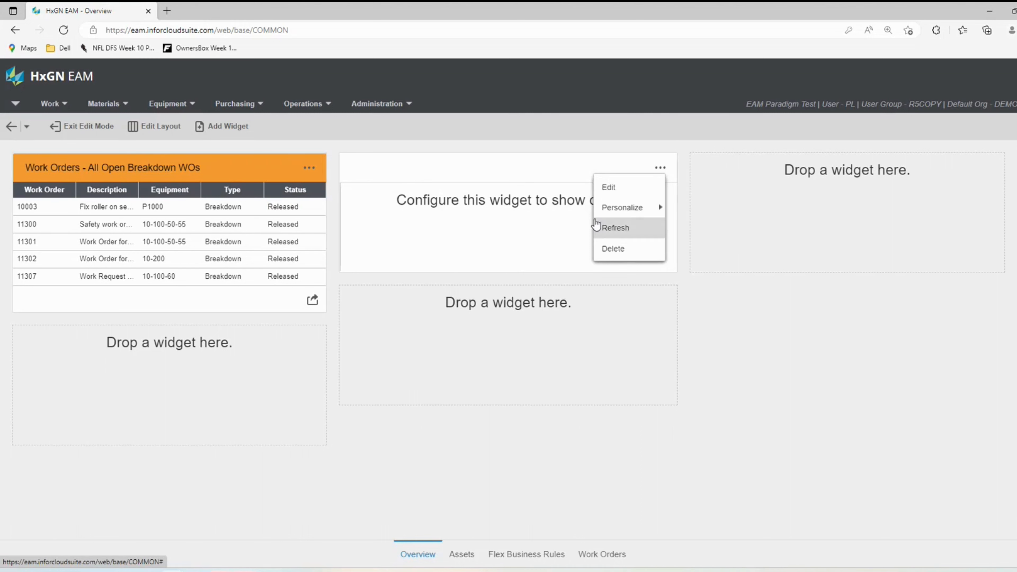
click(608, 187)
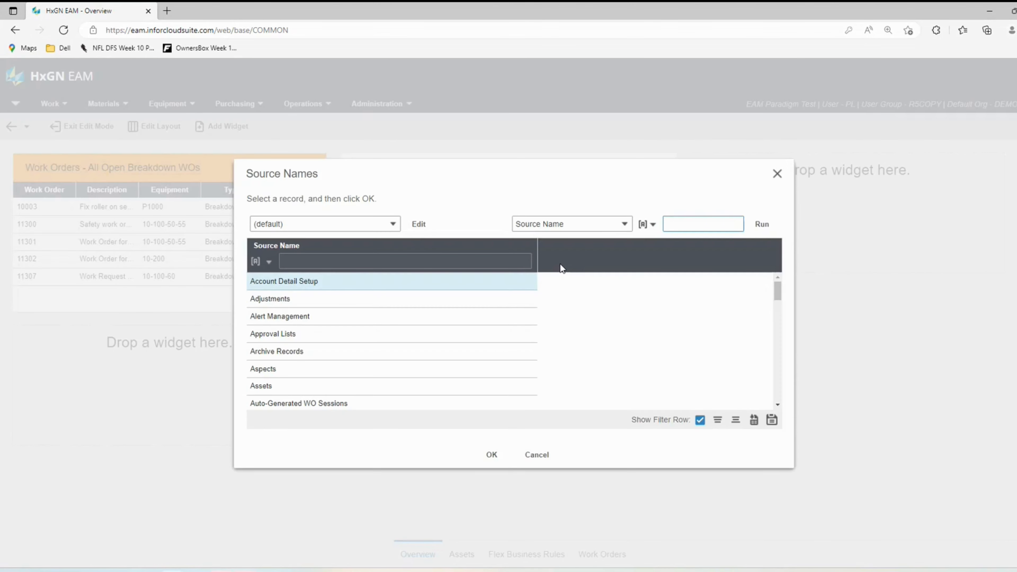
click(702, 224)
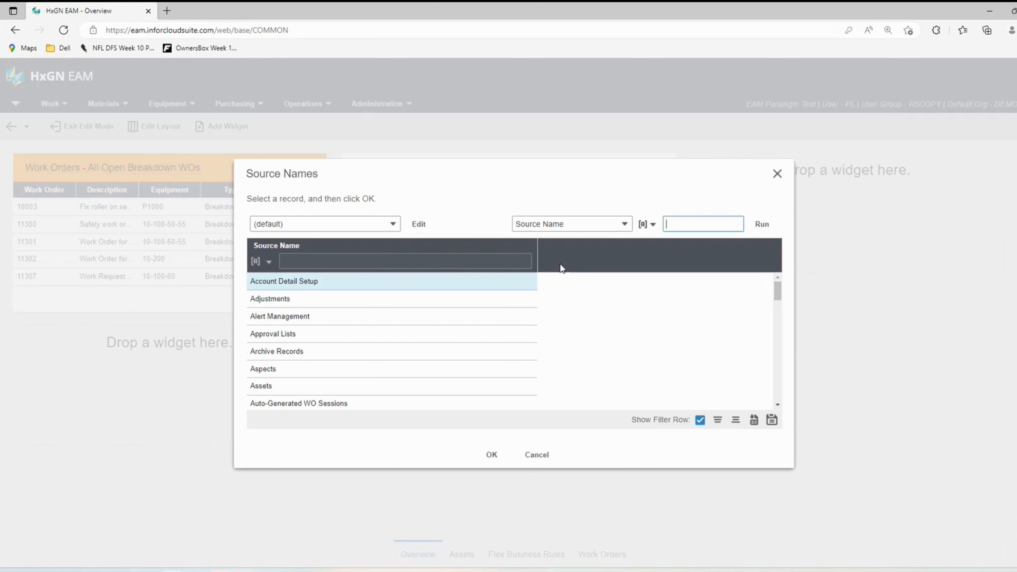
text(part)
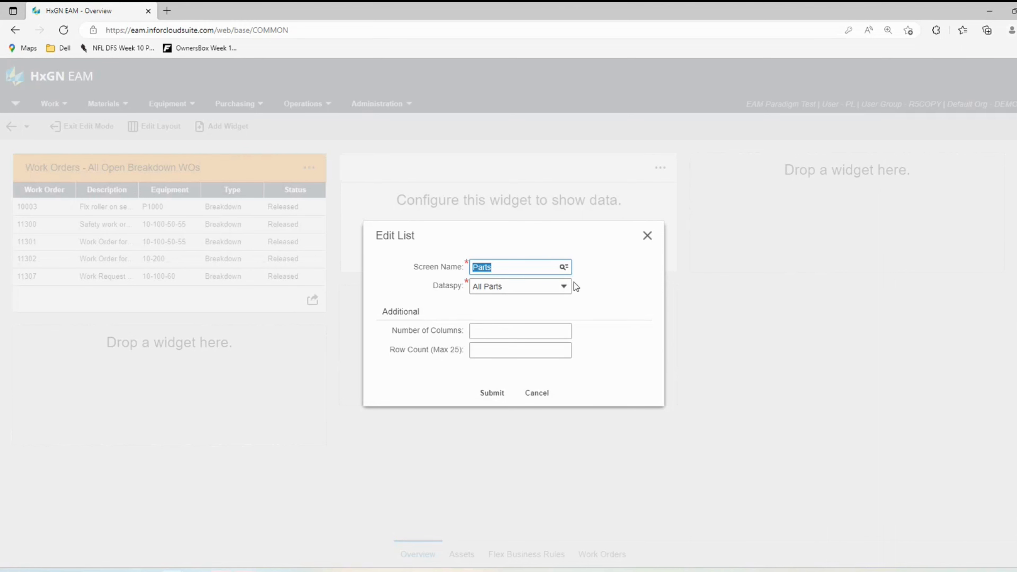
click(519, 286)
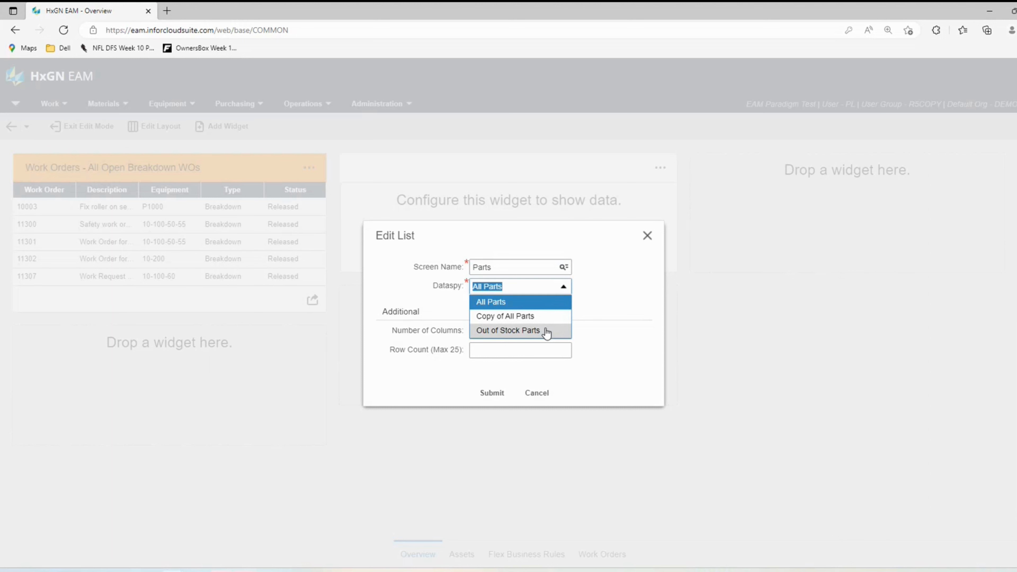
click(508, 330)
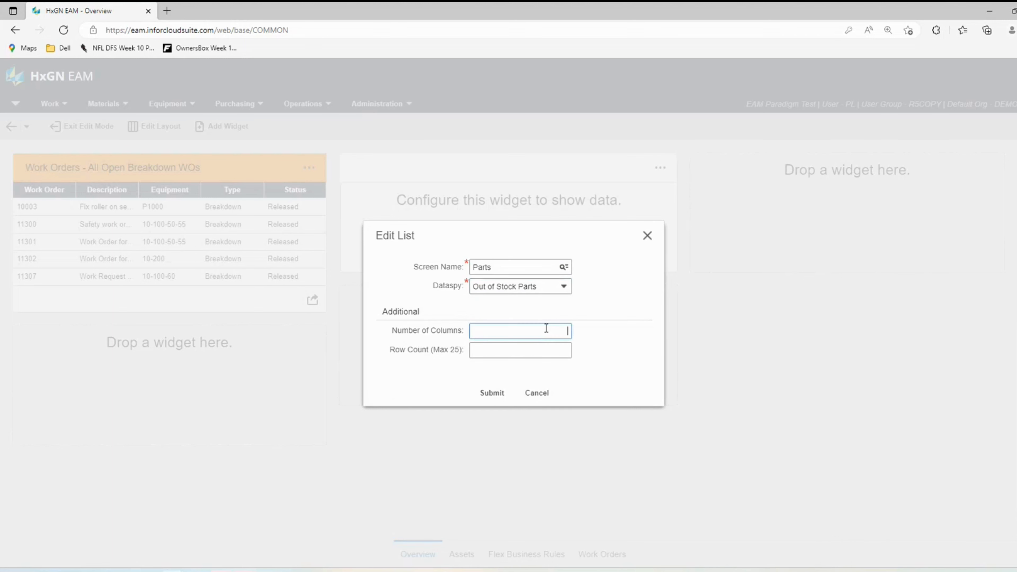
text(5)
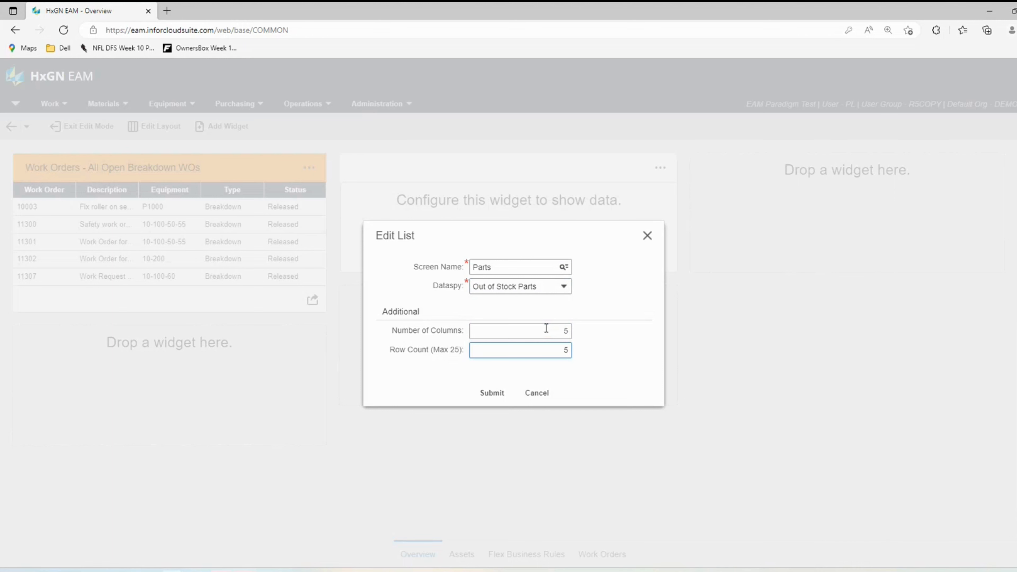
mouse_move(501, 378)
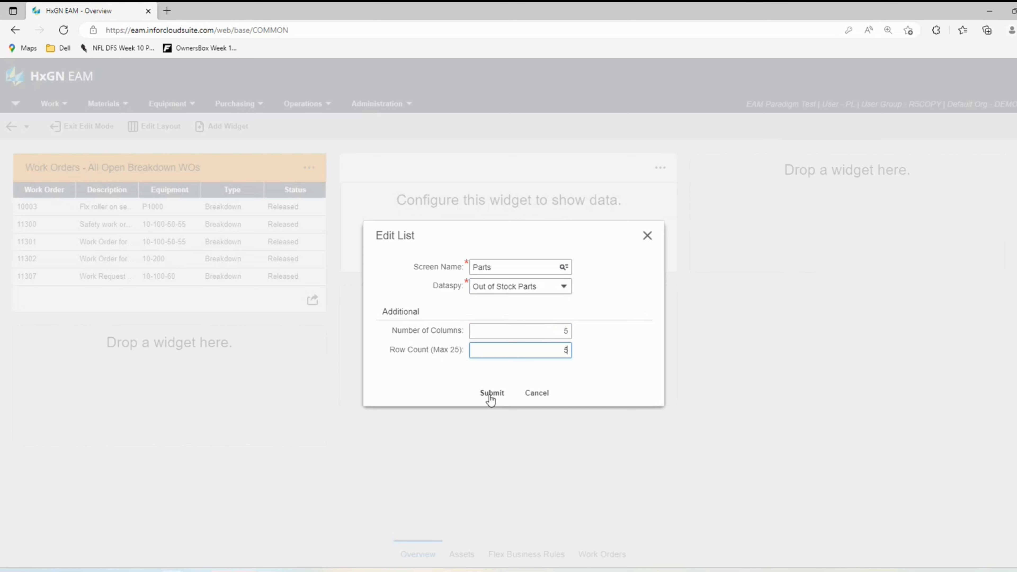
click(490, 393)
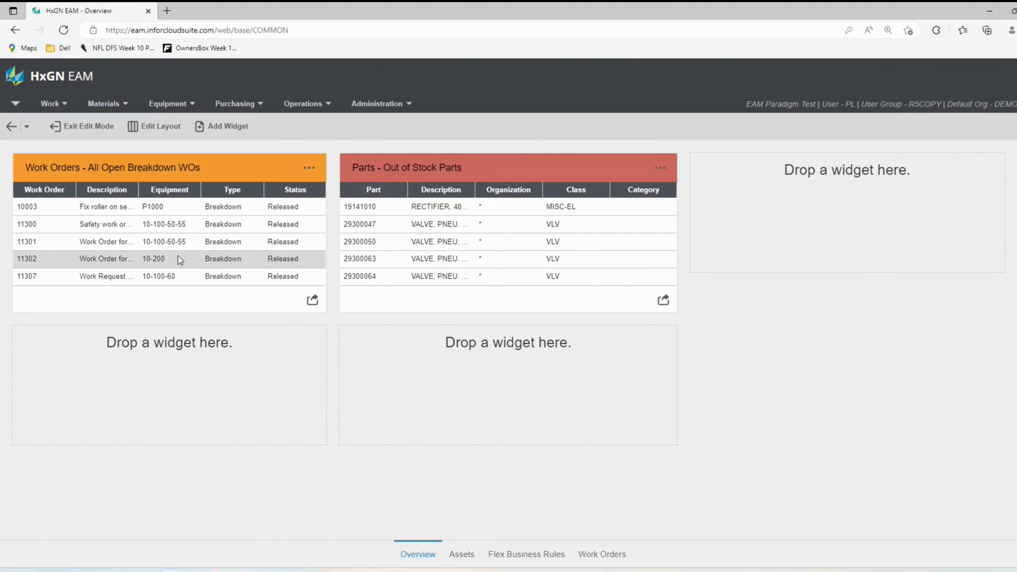
mouse_move(227, 126)
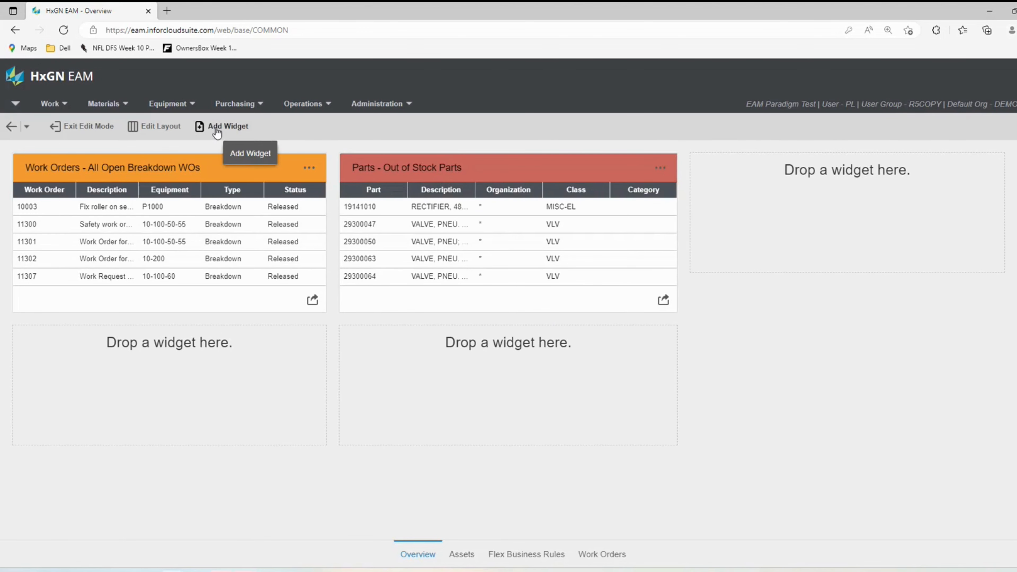
Add a third widget showing Assets 'Not Operational Assets' with 5 columns and 5 rows.
click(226, 126)
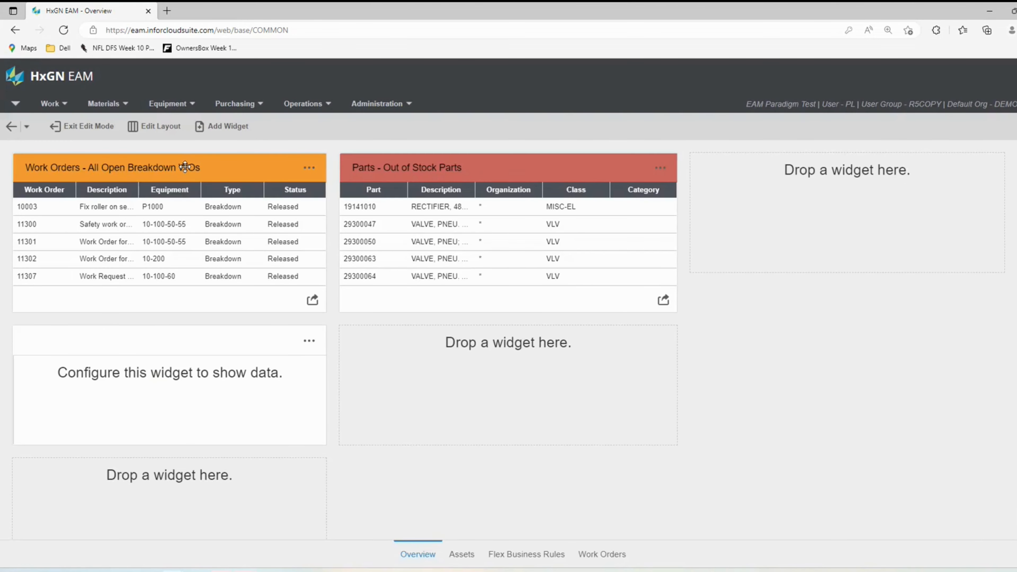
click(309, 340)
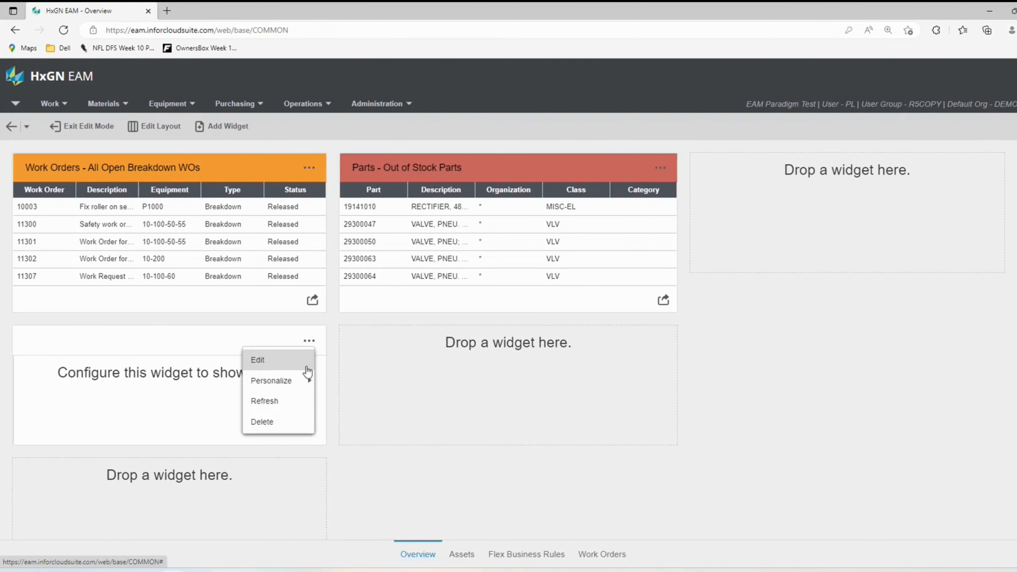
click(257, 360)
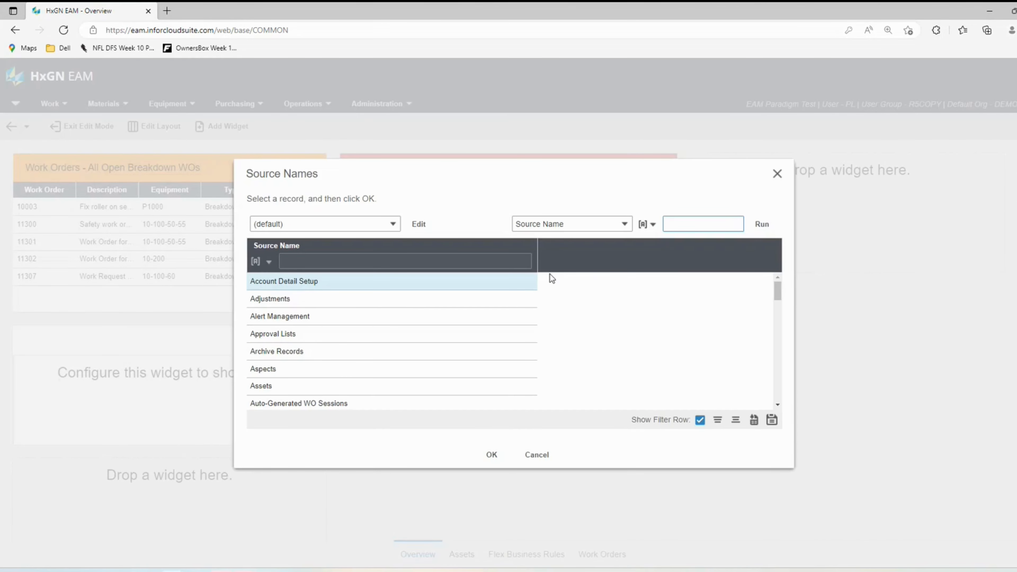
text(as)
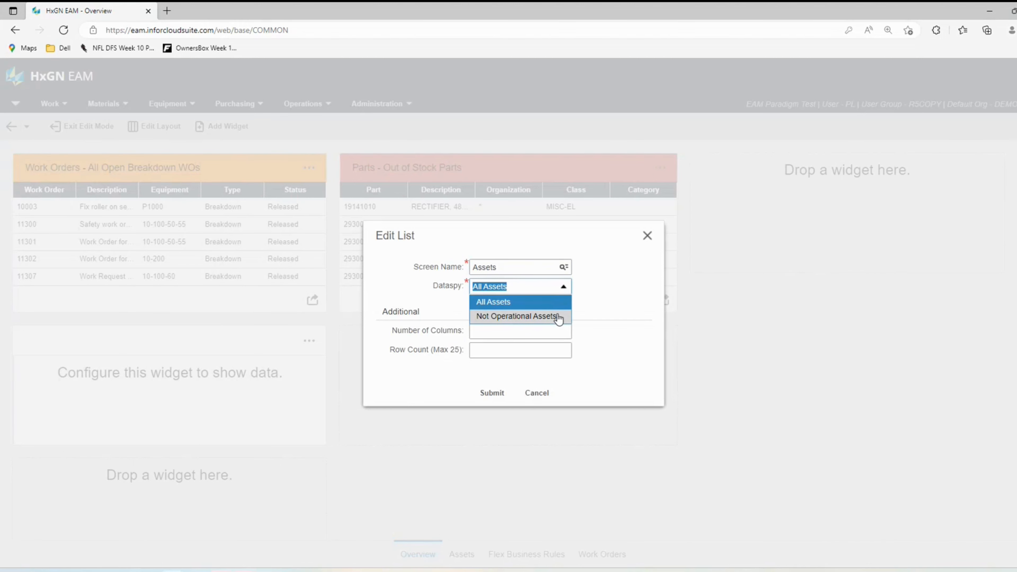
click(517, 315)
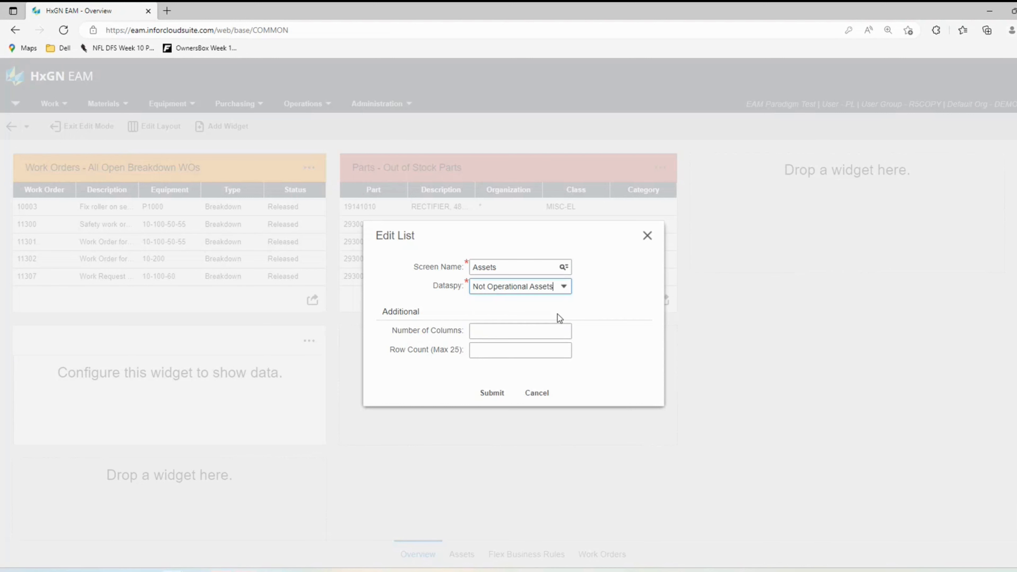
click(520, 330)
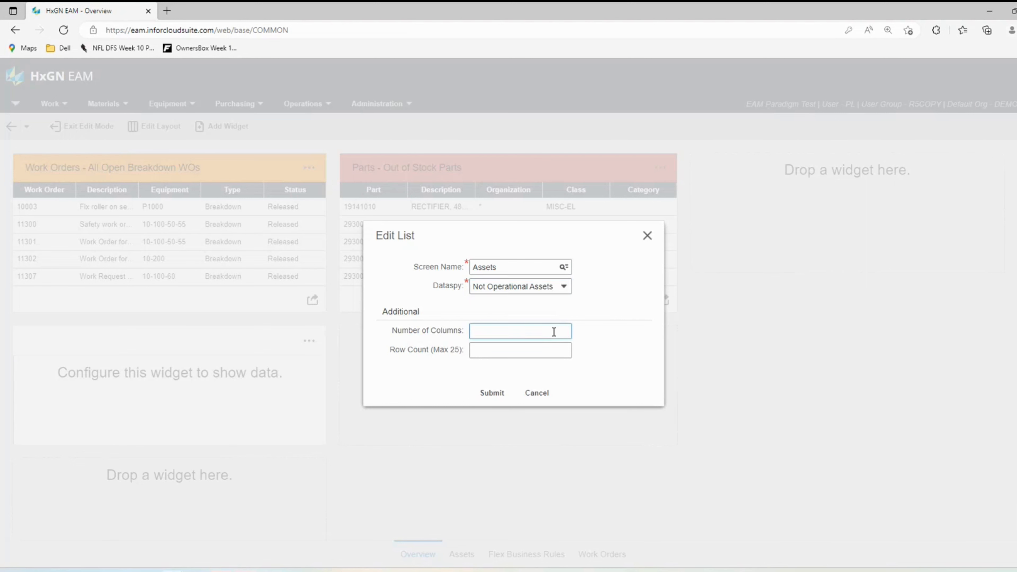
text(54)
click(519, 349)
text(5)
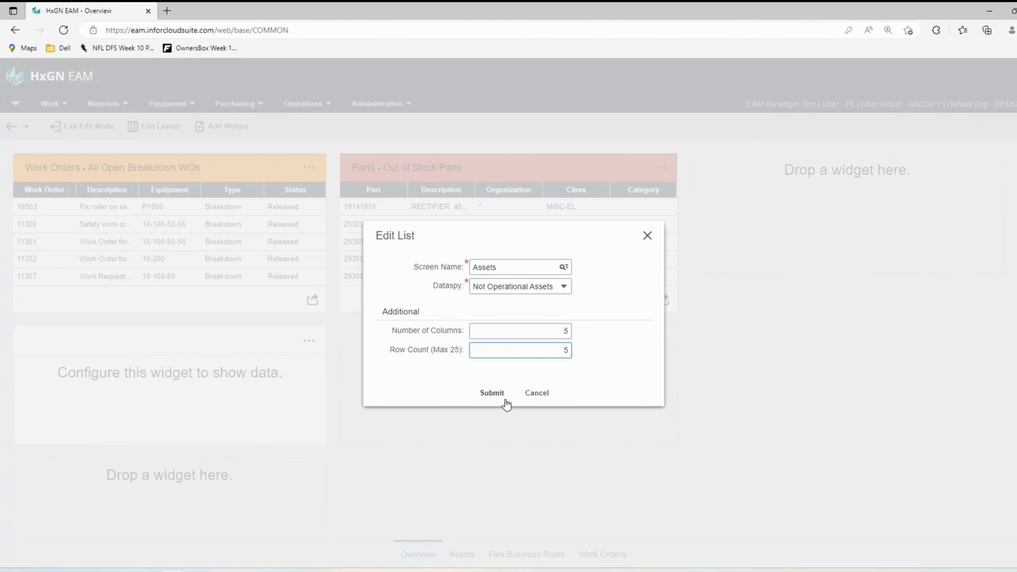
click(491, 393)
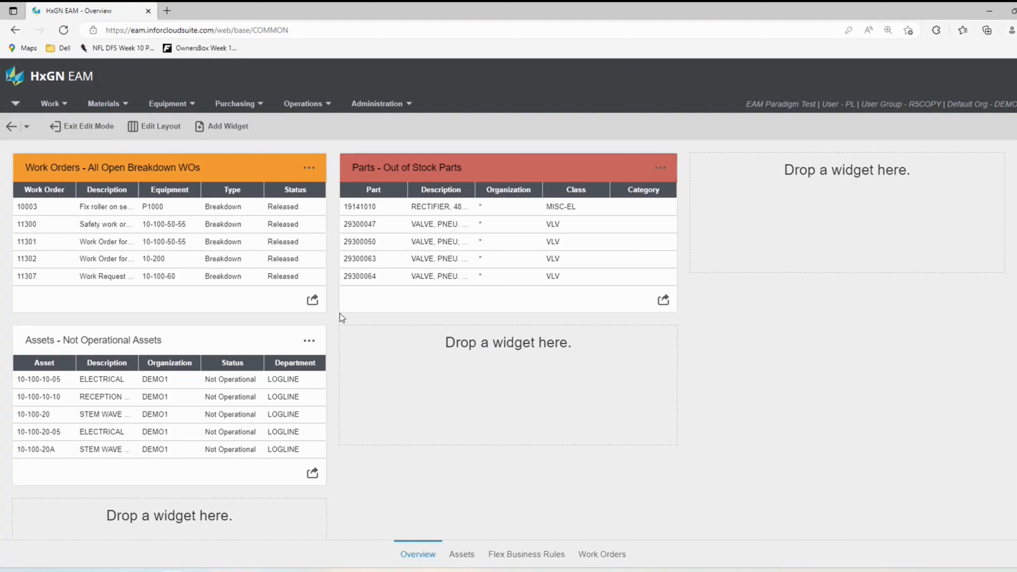
Personalize the Assets widget with a light blue header.
click(309, 341)
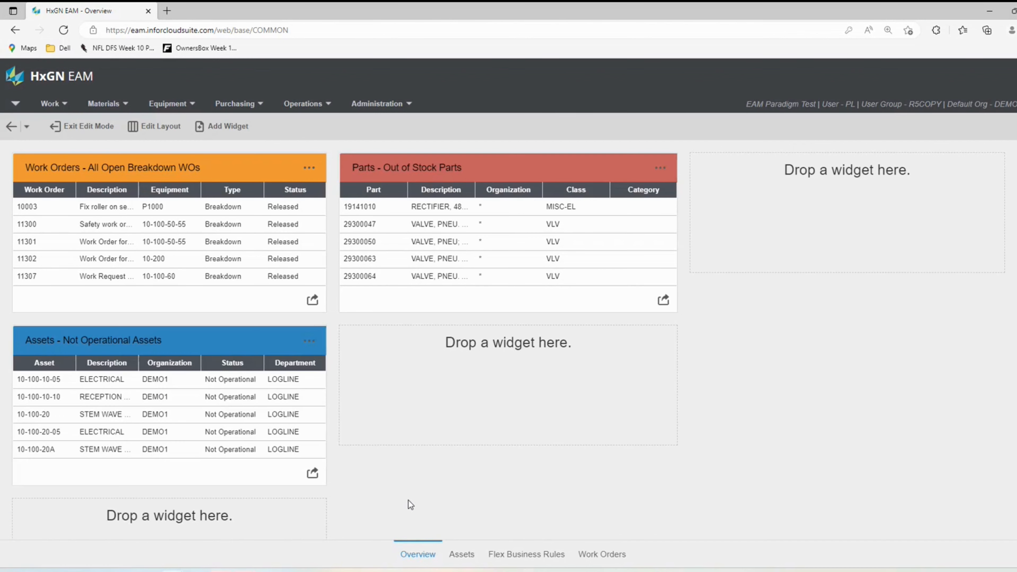
click(310, 340)
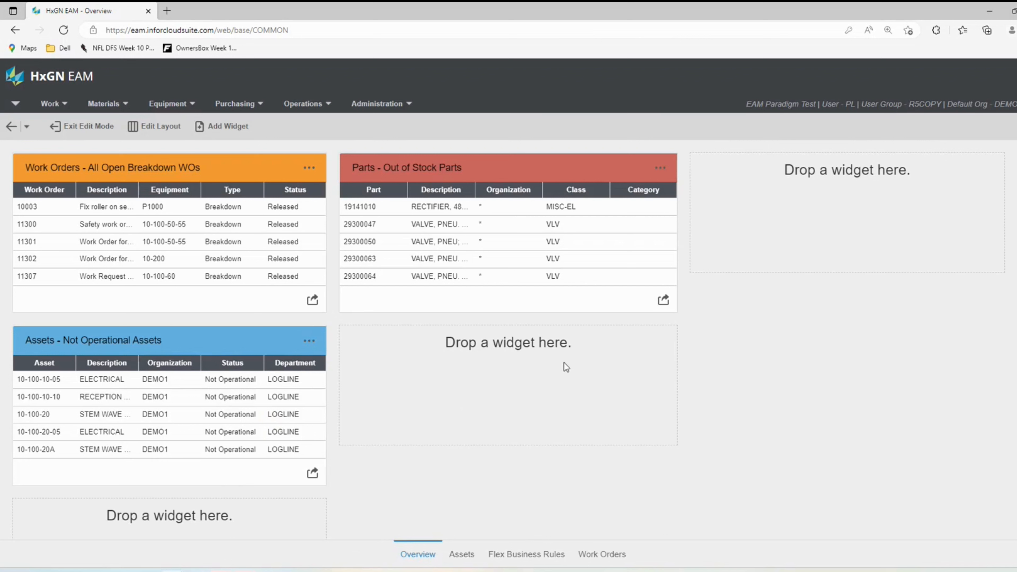
mouse_move(227, 126)
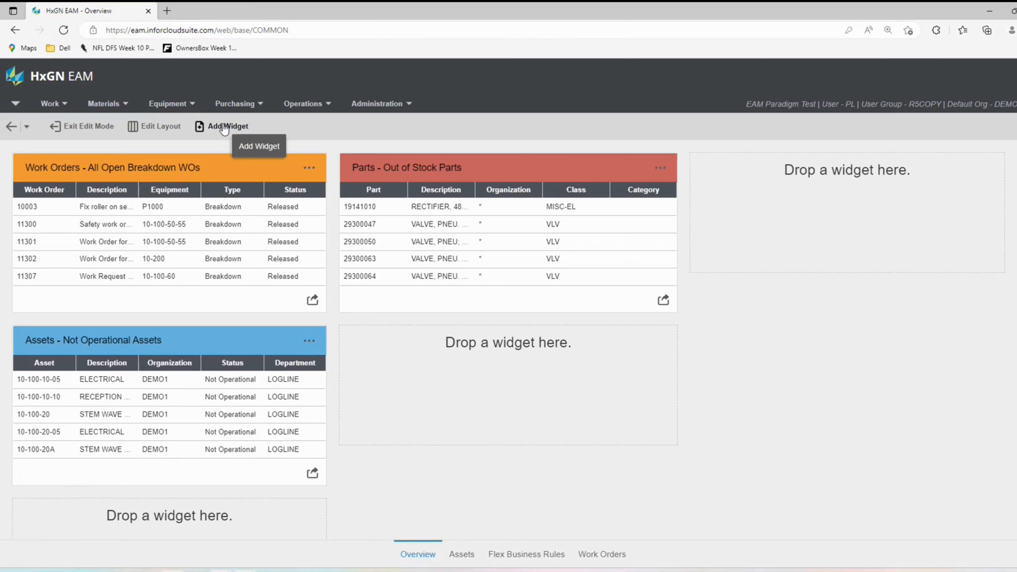
Add a new KPI-type widget to the overview.
click(227, 127)
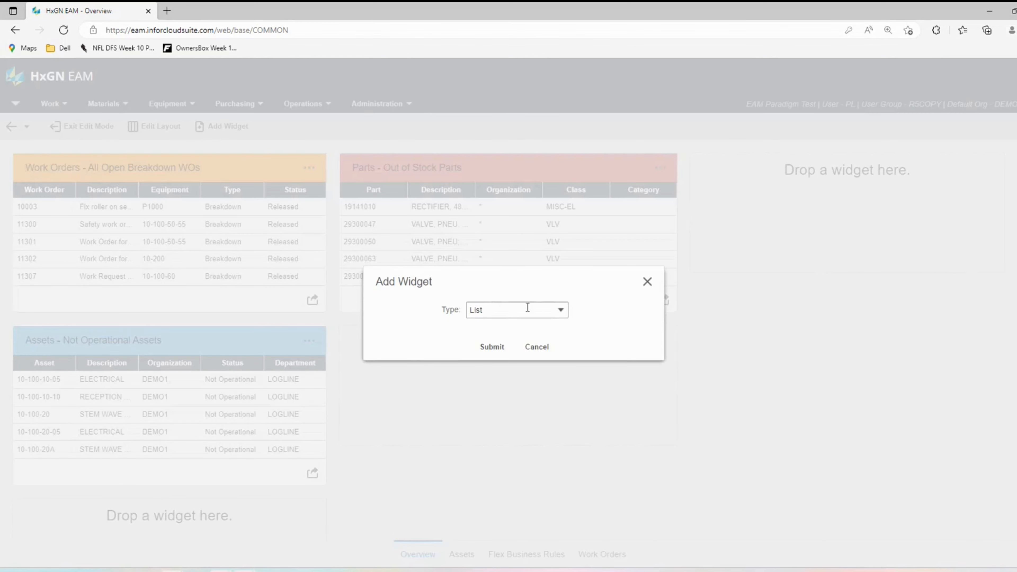
text(KPI)
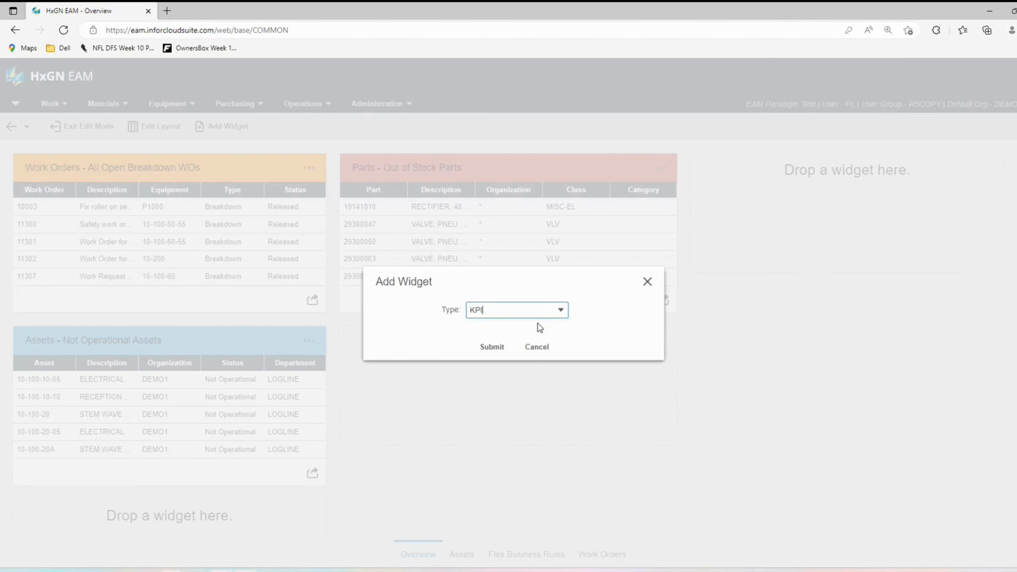
click(537, 346)
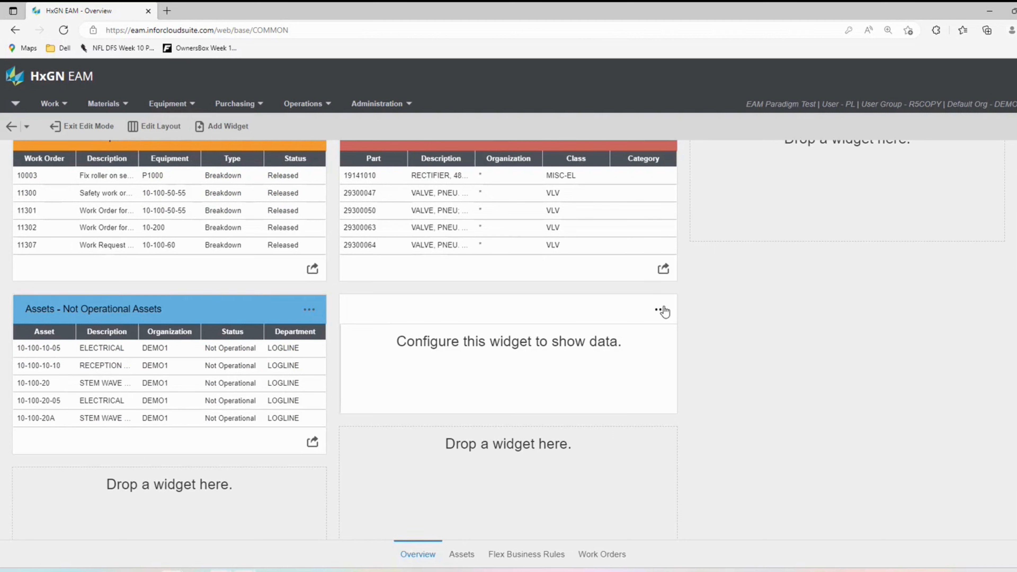
Set the KPI widget to code K0001 (PM Compliance) and begin personalizing the gauge.
click(663, 309)
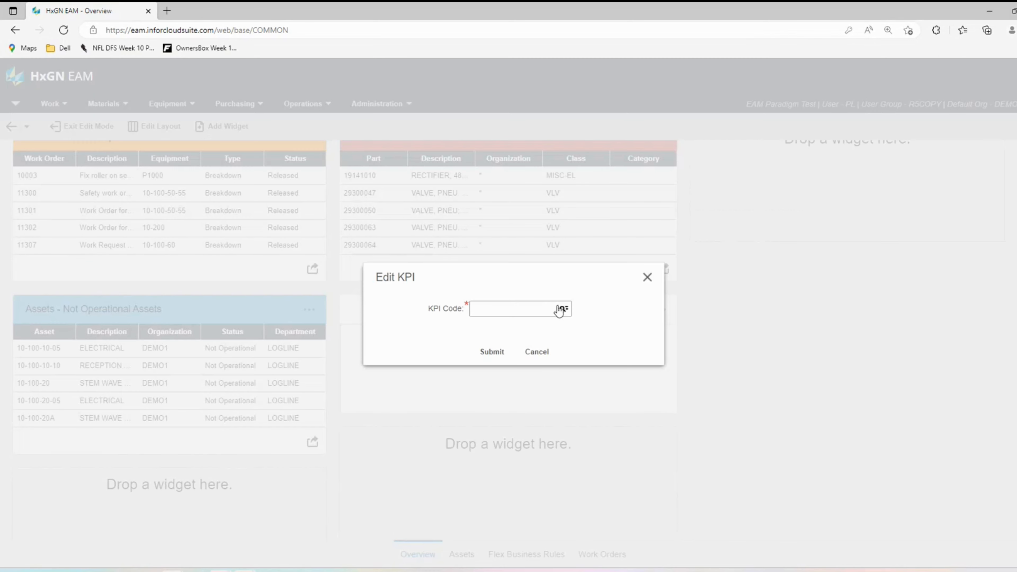
click(512, 308)
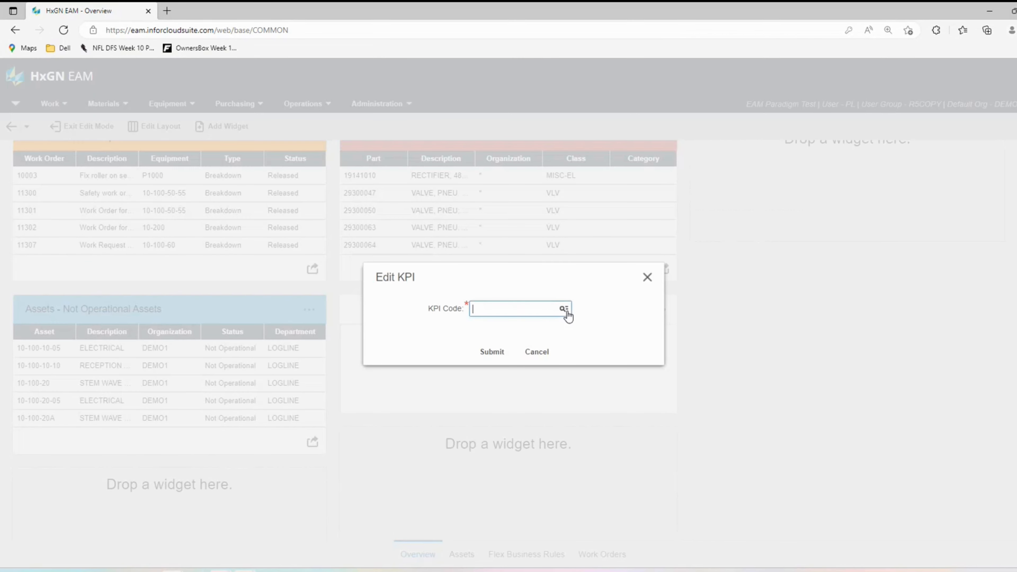
click(563, 309)
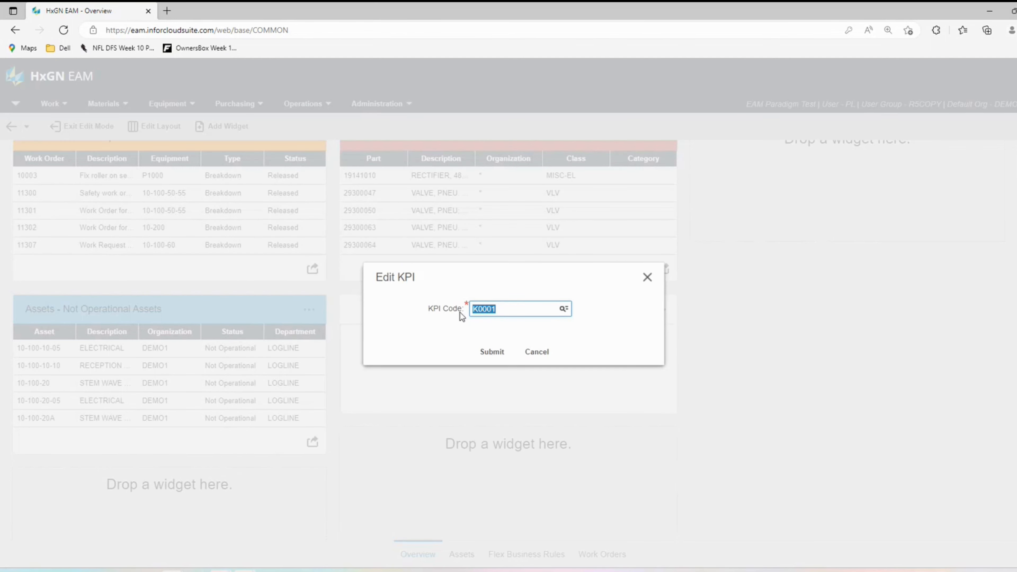
click(491, 352)
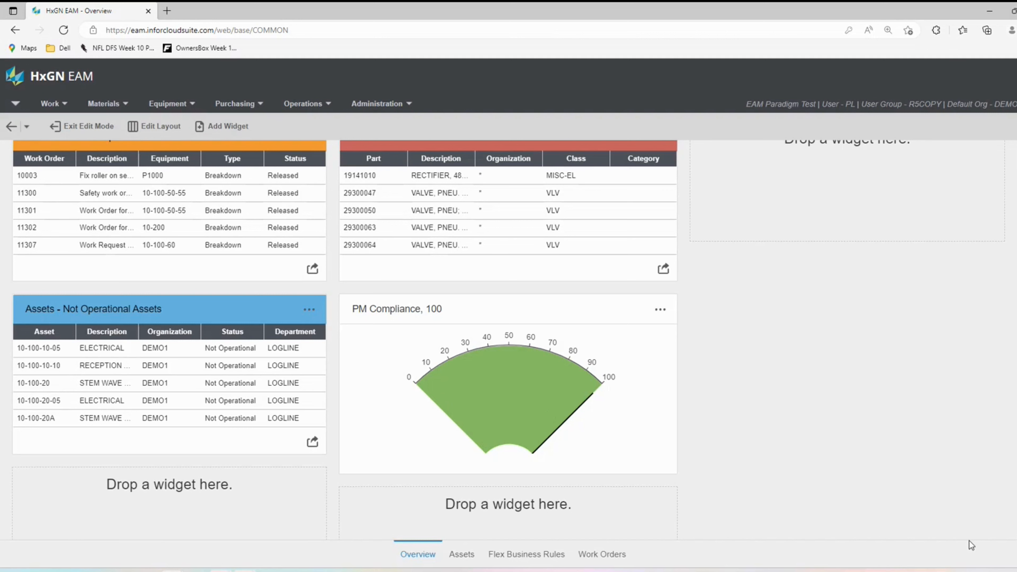
click(660, 309)
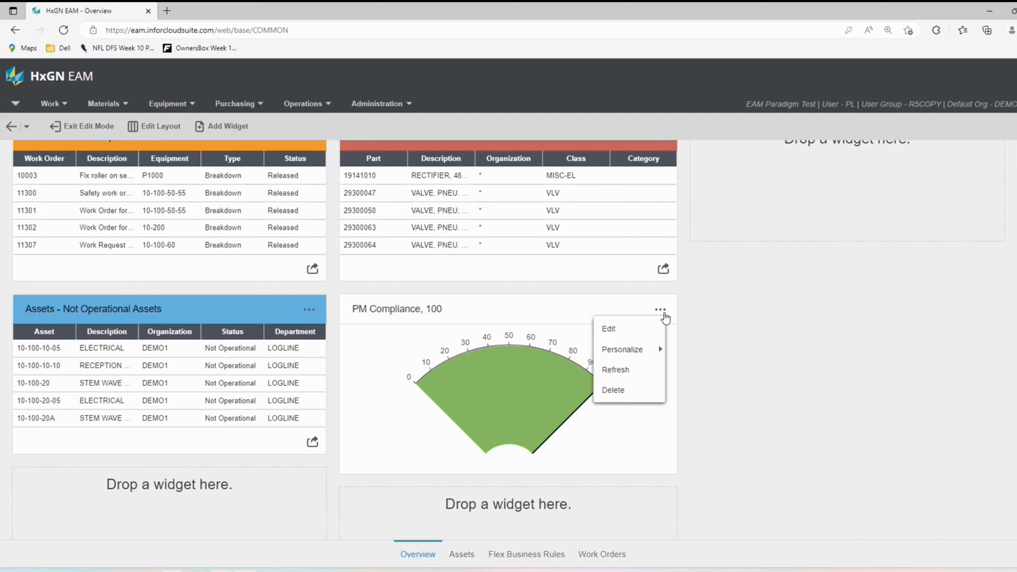
click(621, 349)
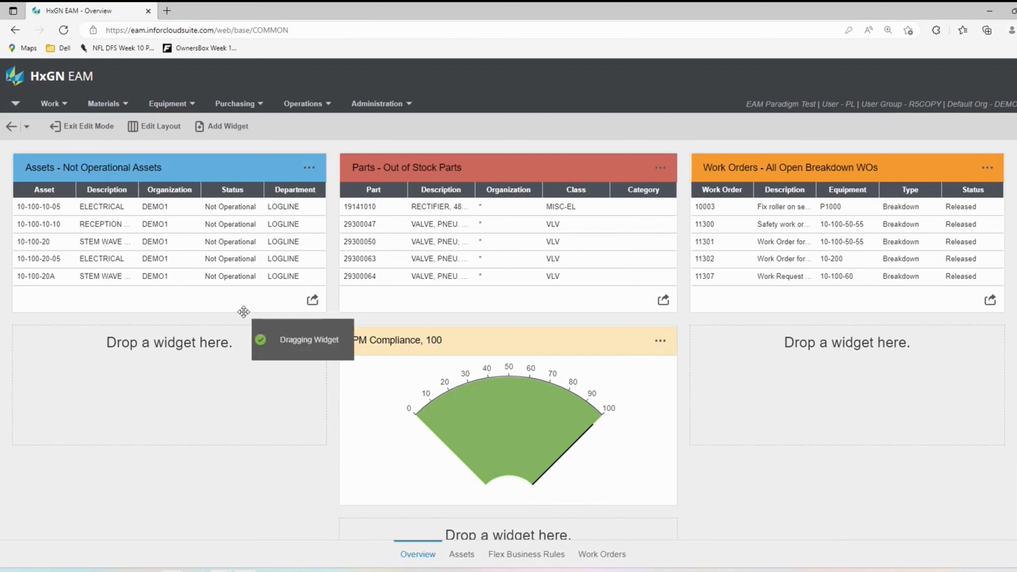
Move the PM Compliance gauge into the drop zone beneath the Assets list.
drag(243, 311, 257, 320)
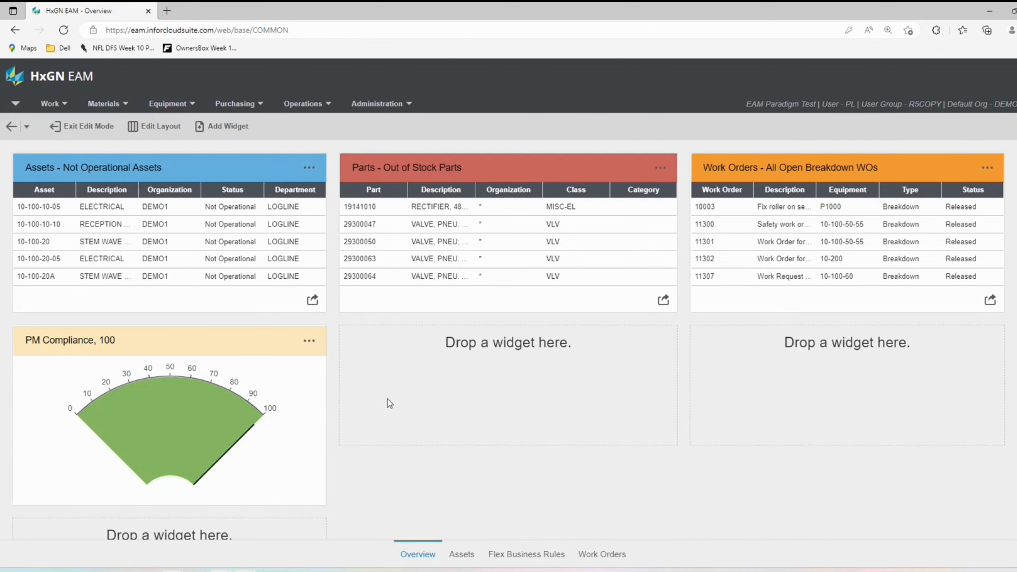
mouse_move(383, 401)
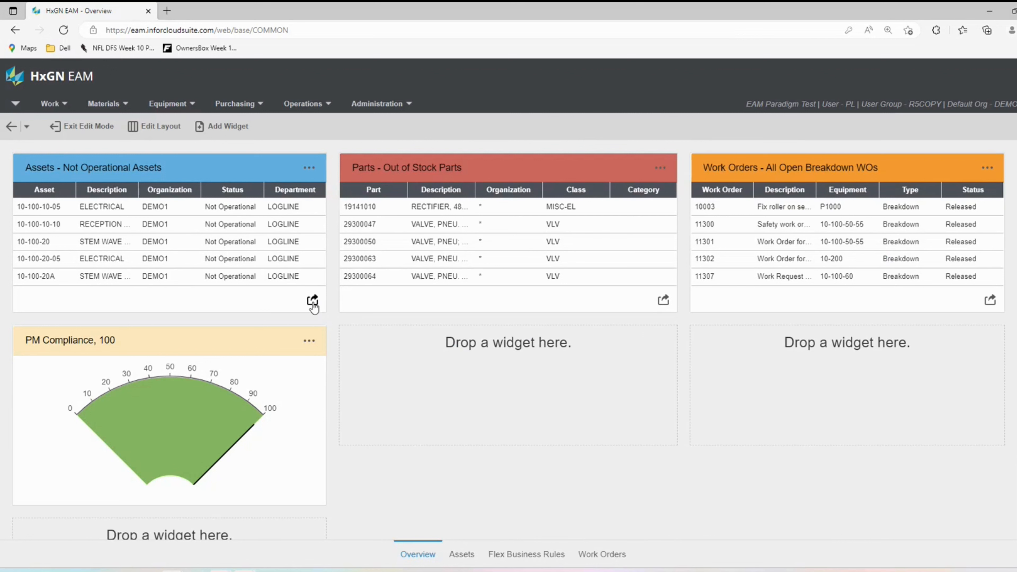
click(309, 340)
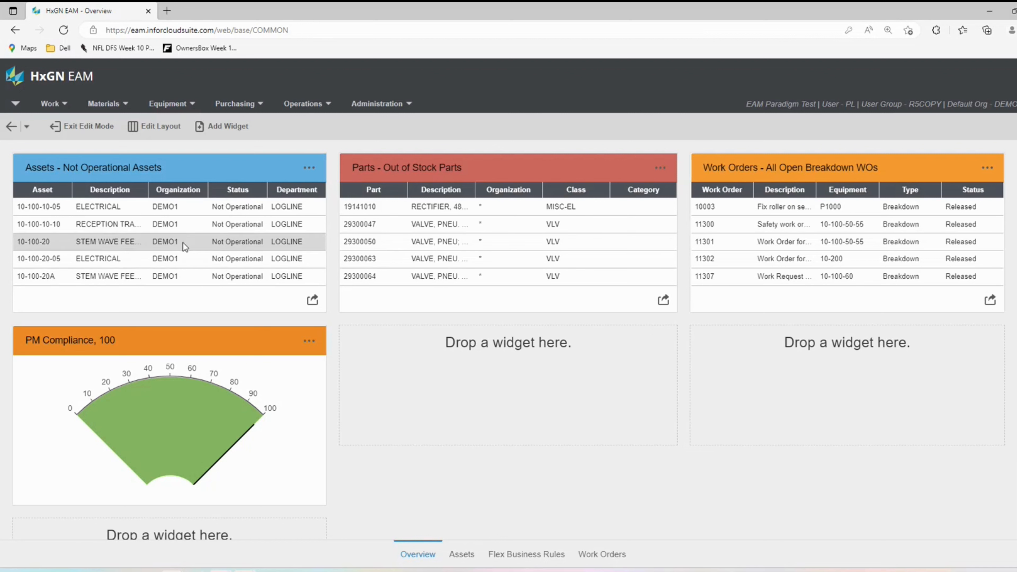
mouse_move(95, 246)
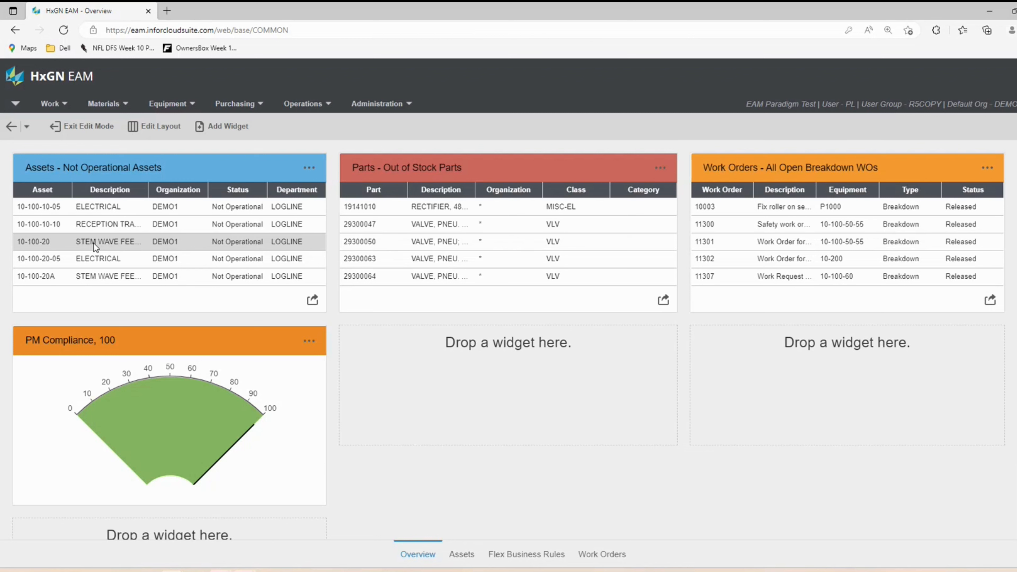
click(97, 242)
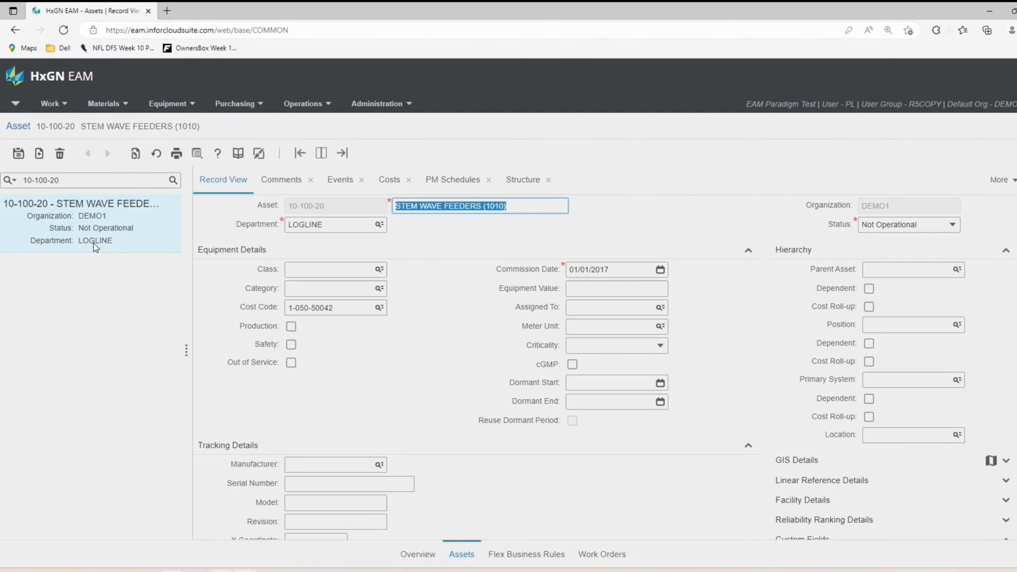
mouse_move(98, 247)
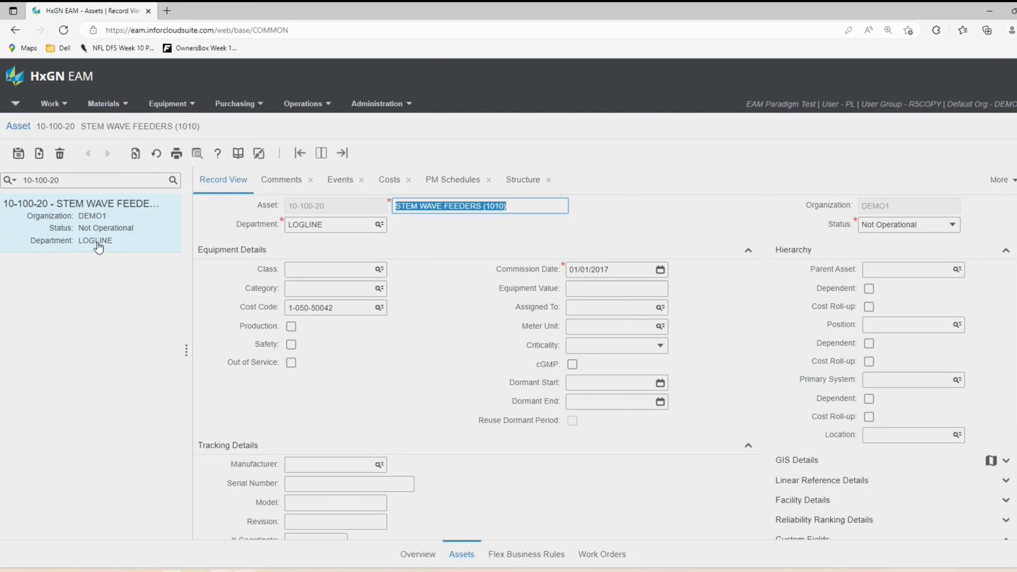
mouse_move(240, 218)
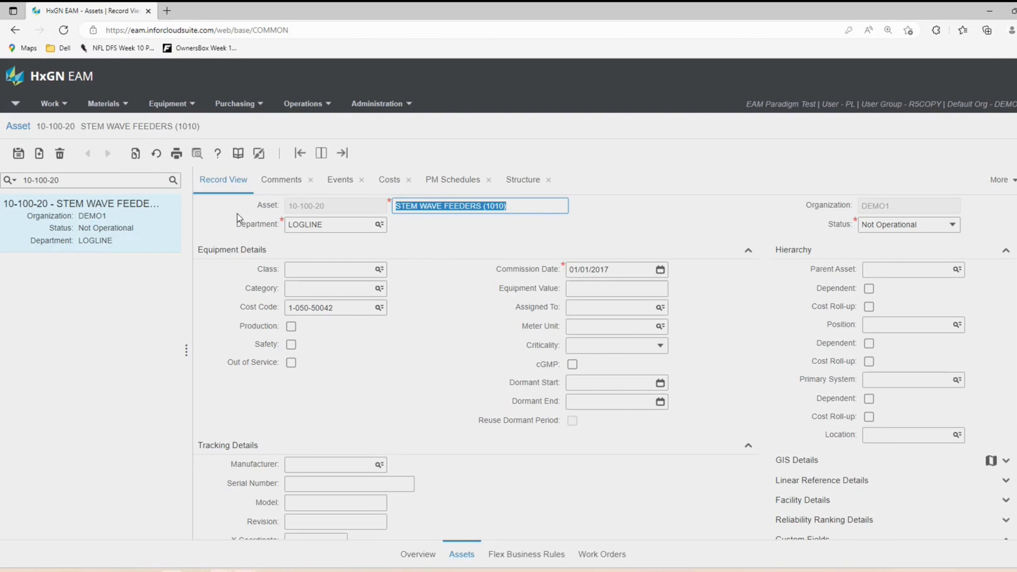
mouse_move(261, 217)
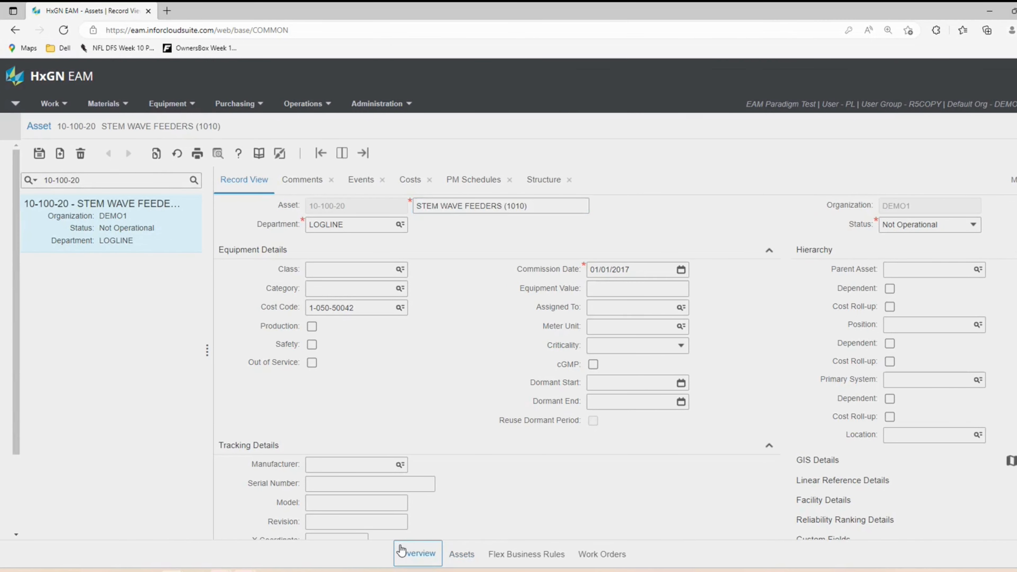
click(417, 553)
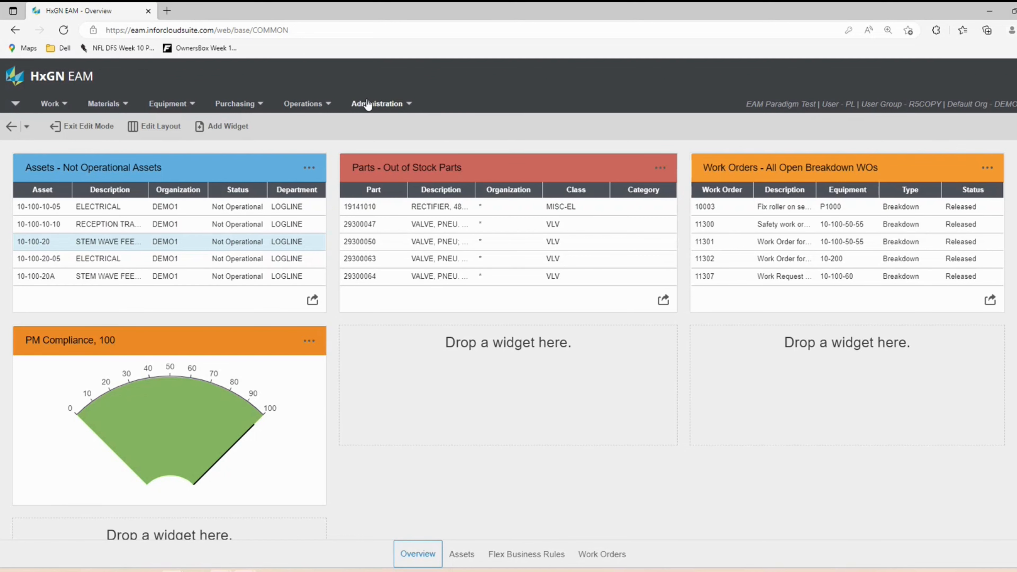
In User Setup, set the user's First Screen to BSHOME (filtered by 'over') and save.
click(379, 103)
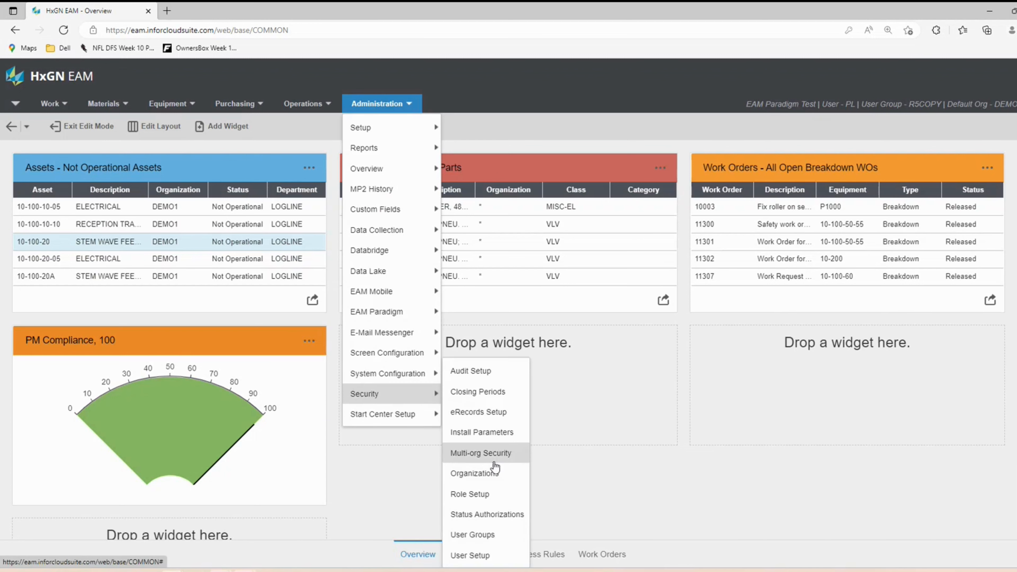
click(480, 453)
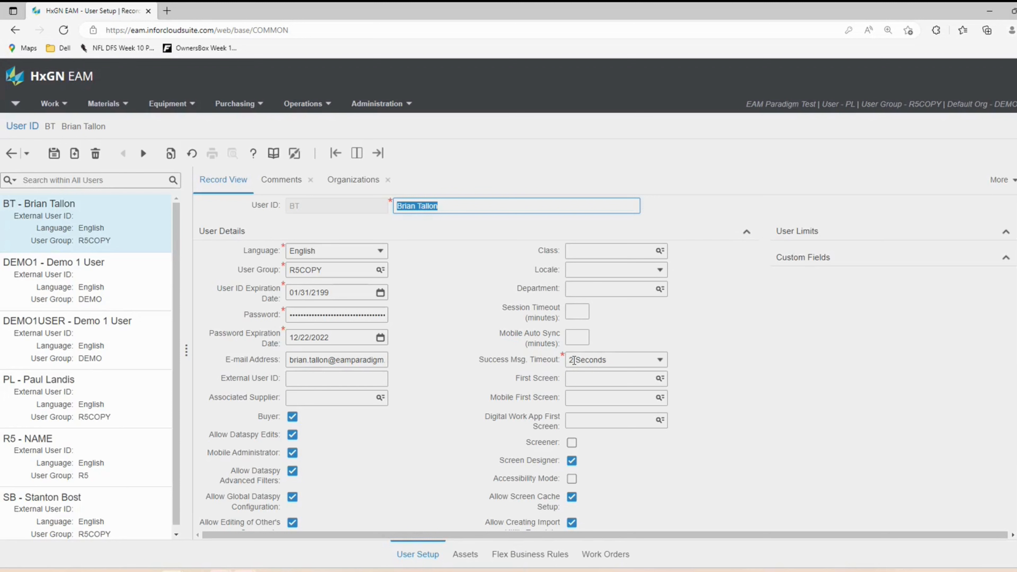
click(609, 378)
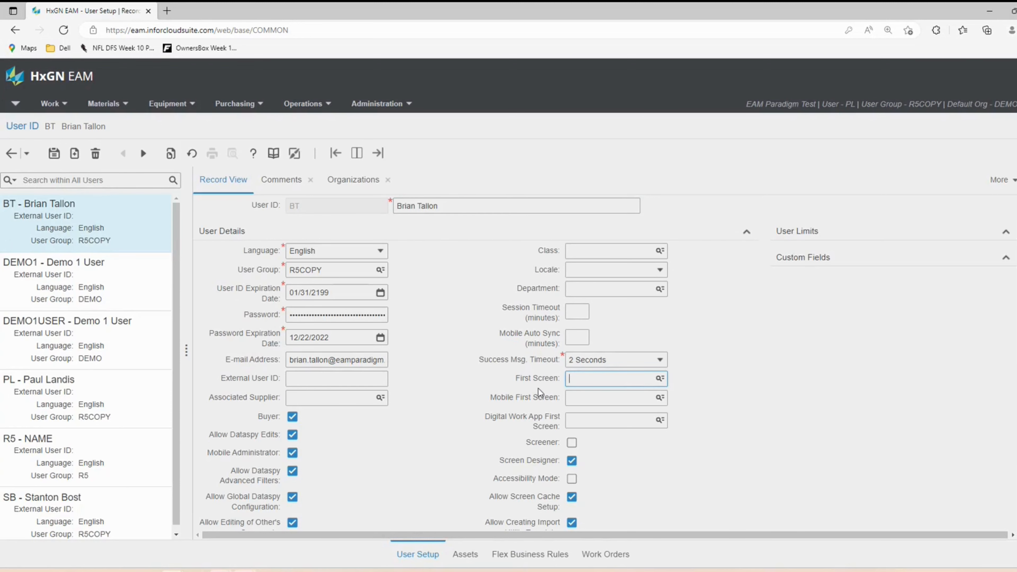
click(661, 378)
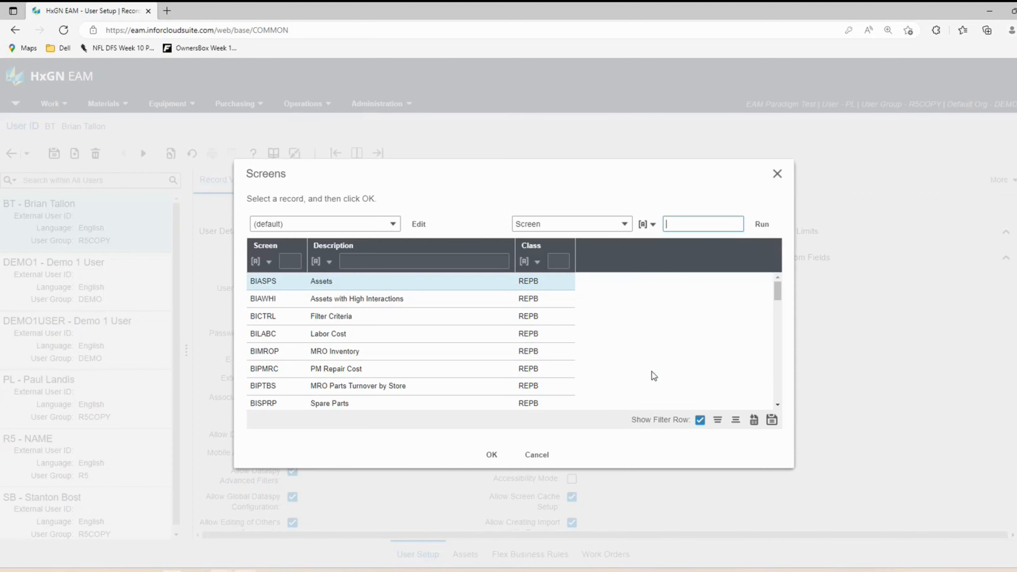
mouse_move(515, 445)
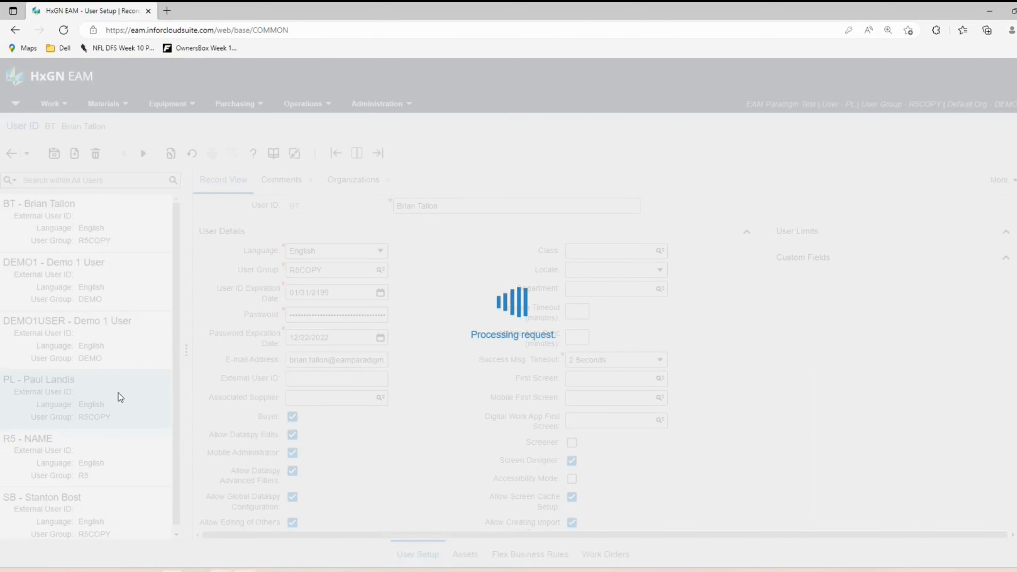
click(39, 378)
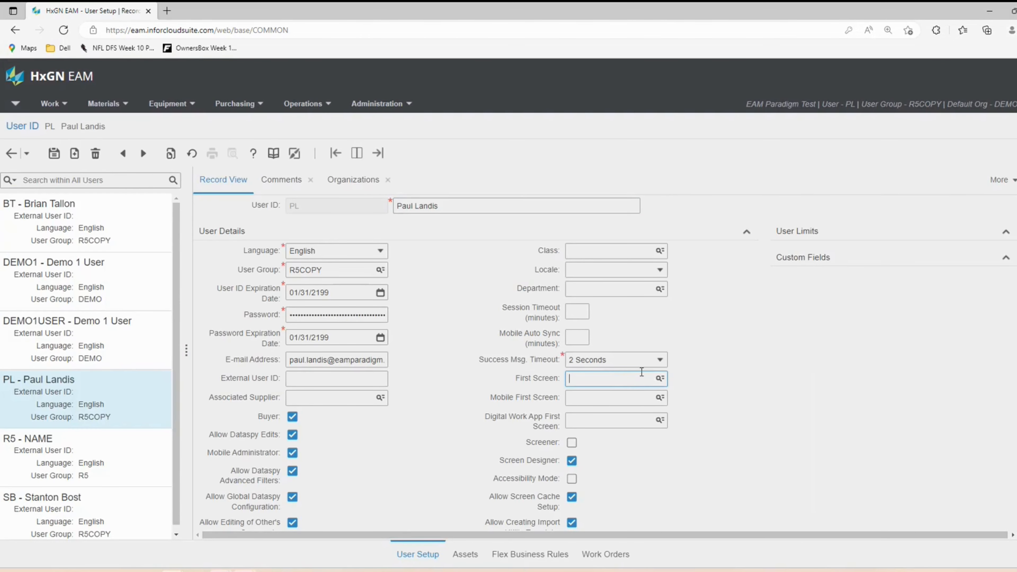
click(661, 378)
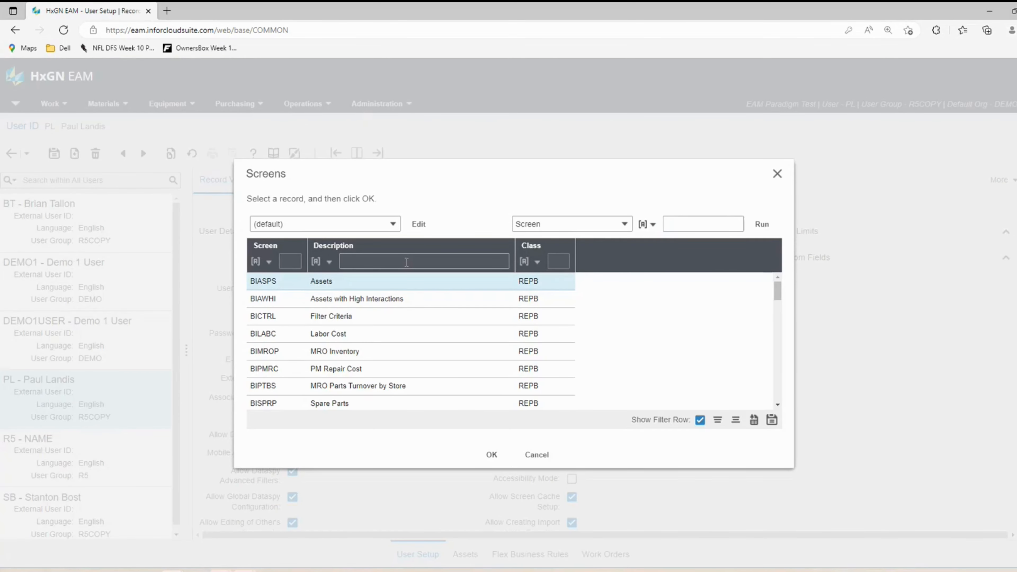
text(over)
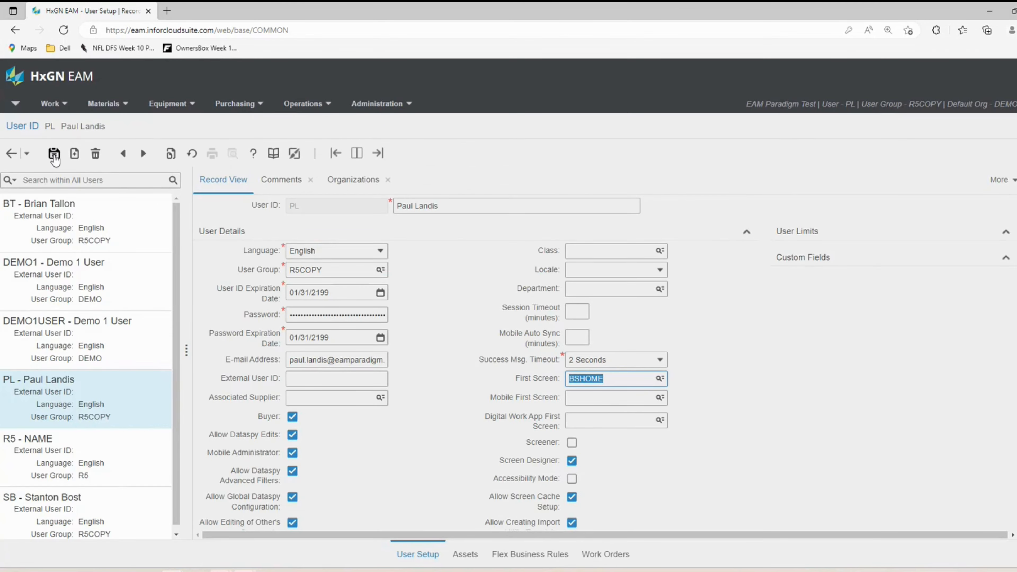
click(54, 153)
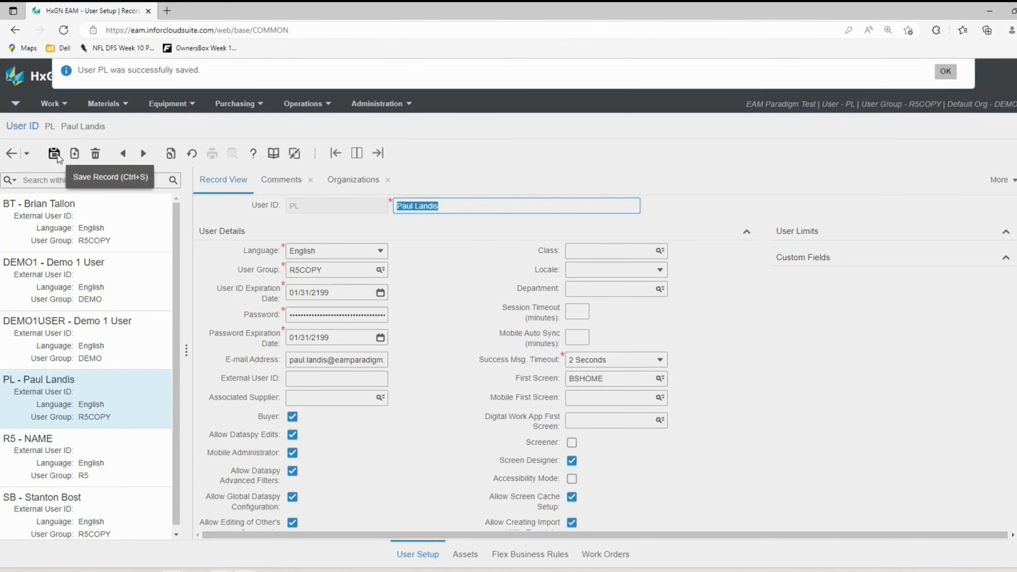
Log out from the main menu to test the new first screen.
click(14, 104)
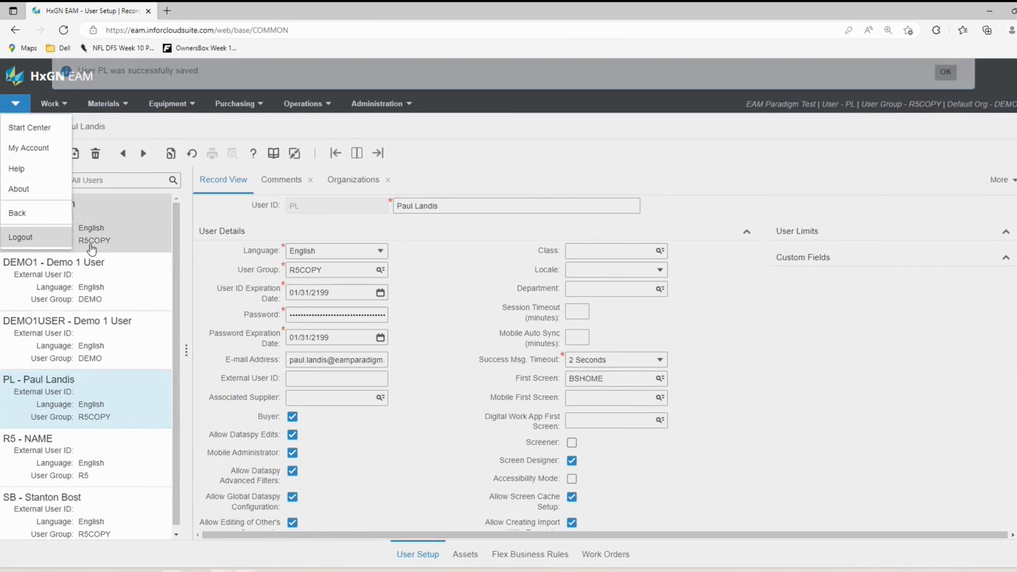
click(20, 237)
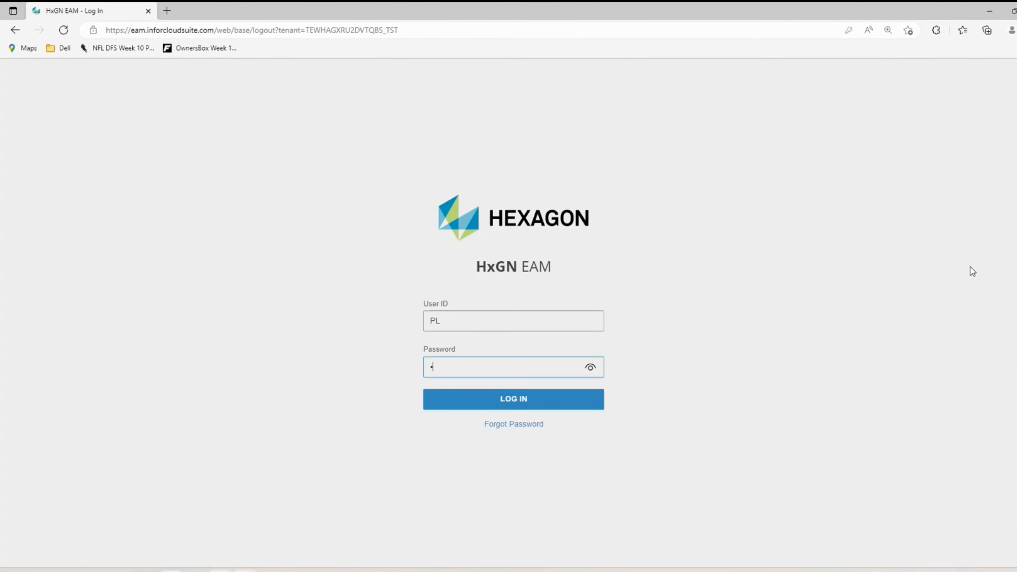
Log back in as PL so EAM opens directly on the Overview page.
click(513, 398)
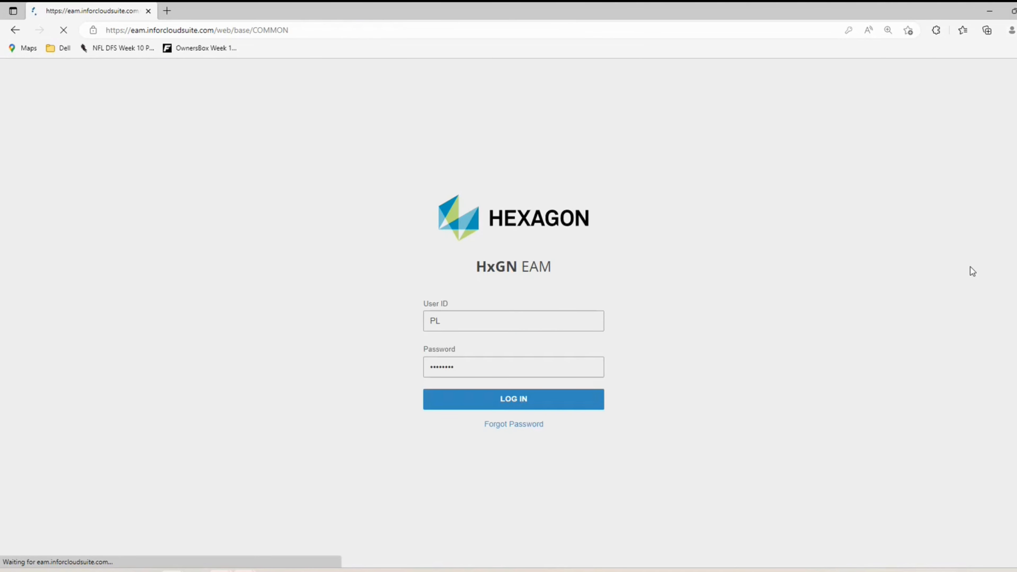
click(512, 399)
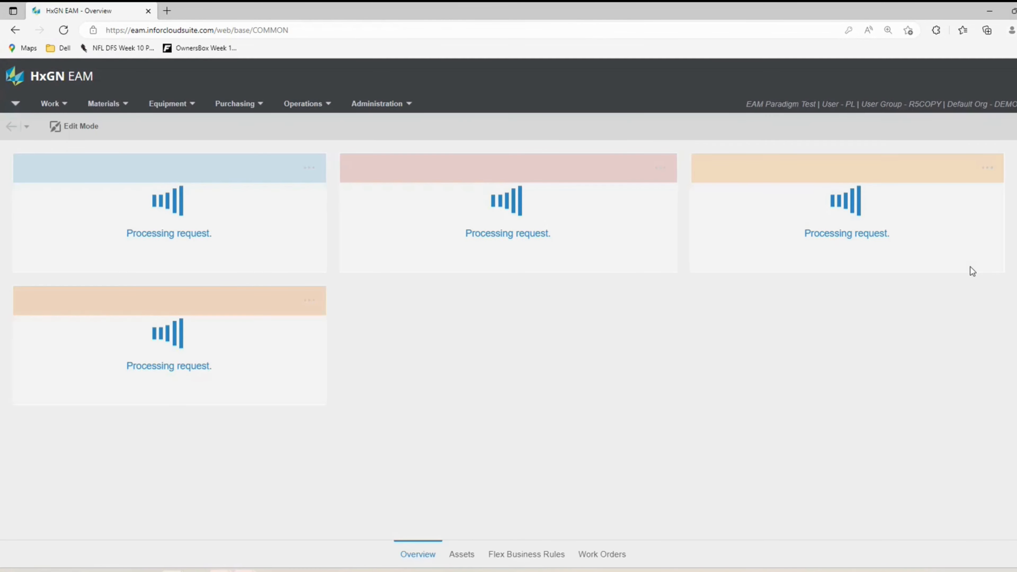